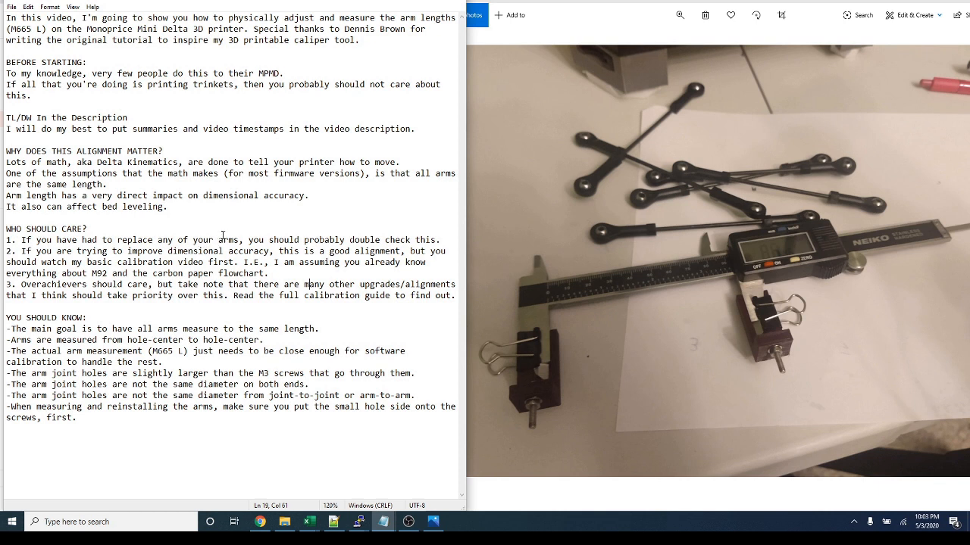
mouse_move(258, 218)
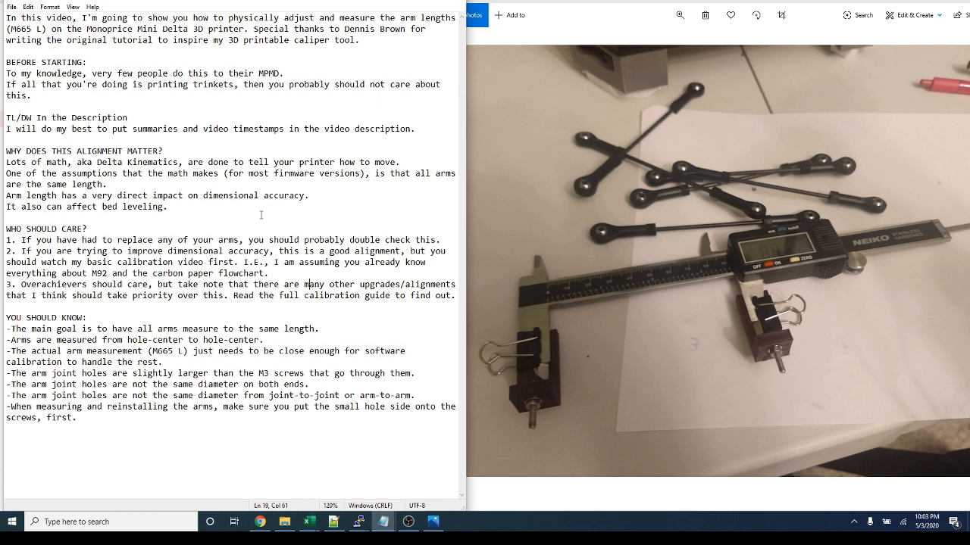
mouse_move(260, 215)
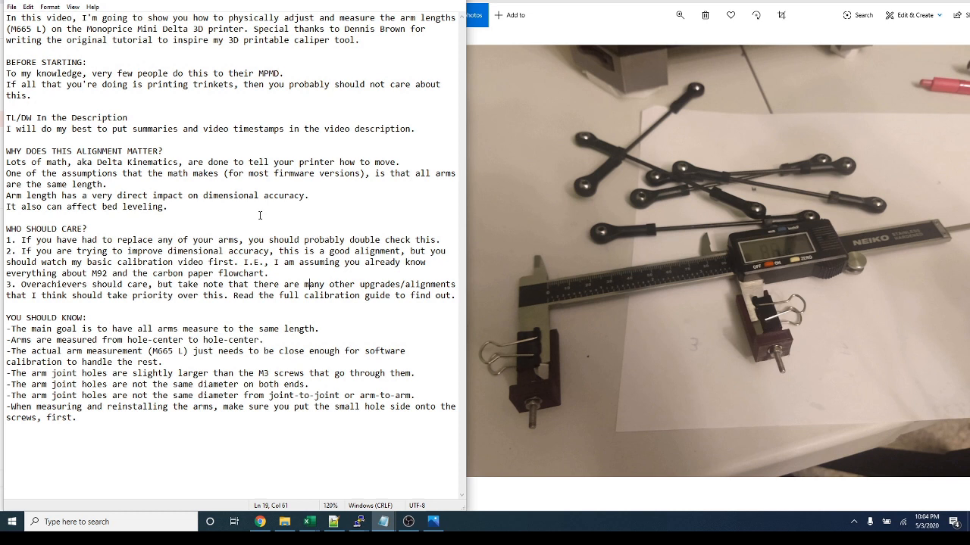
mouse_move(339, 219)
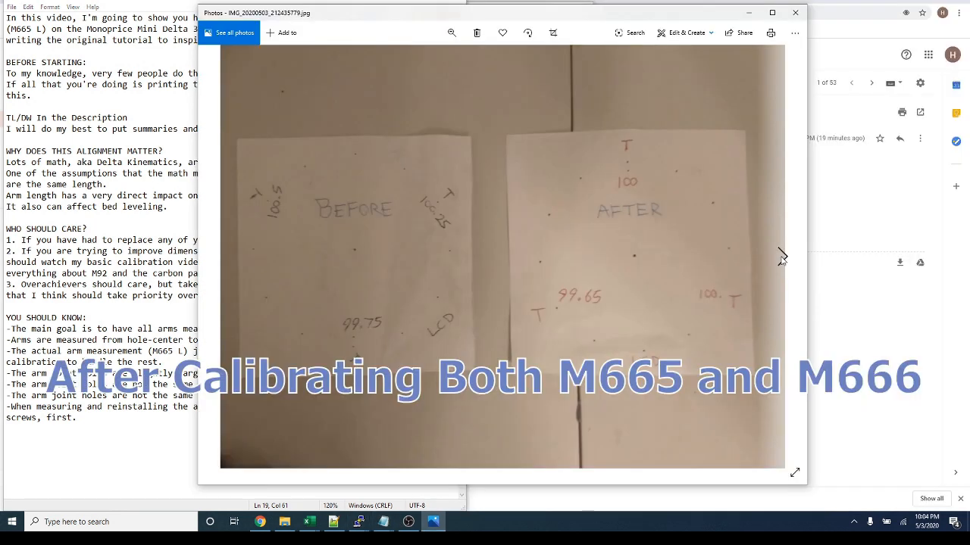
Maximize the Photos window so the before/after M665 and M666 test sheet photo fills the screen
left_click(773, 13)
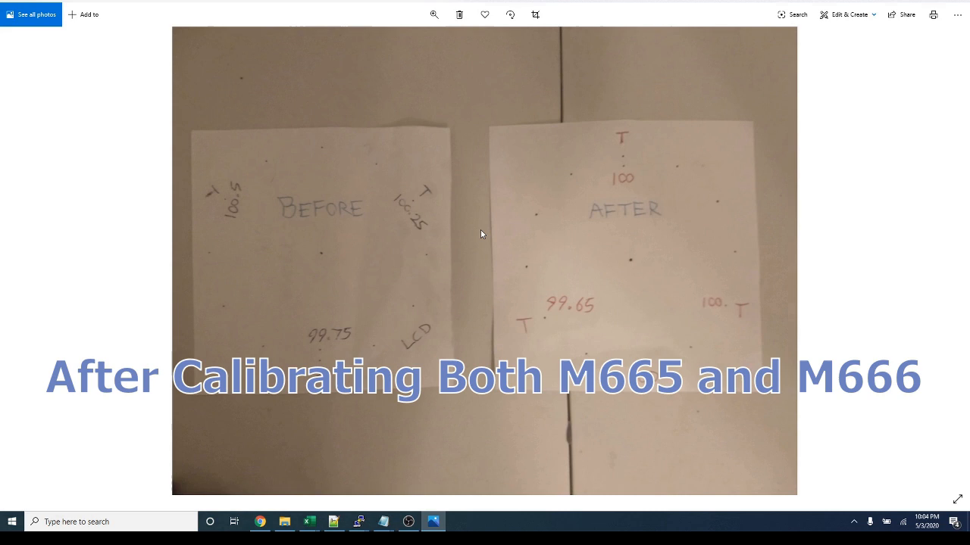
mouse_move(479, 227)
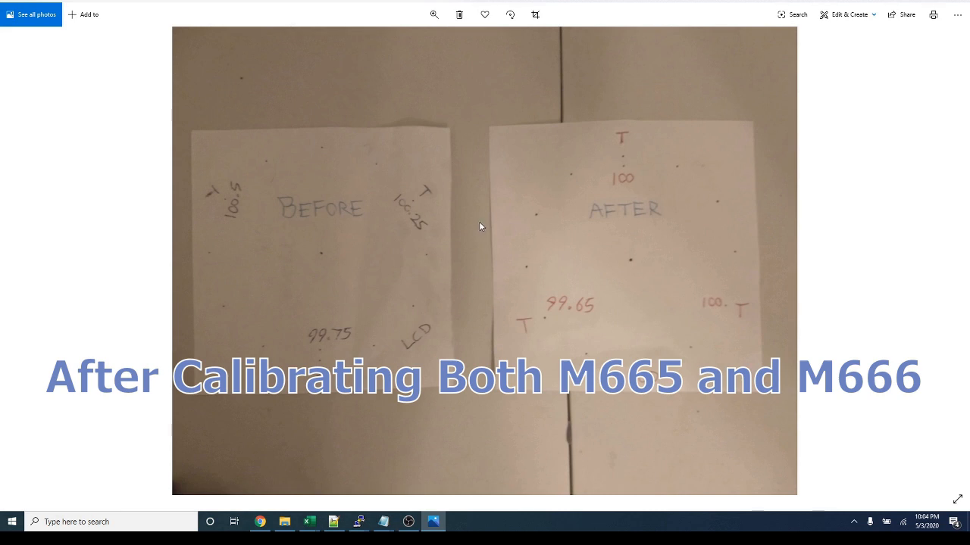
mouse_move(257, 202)
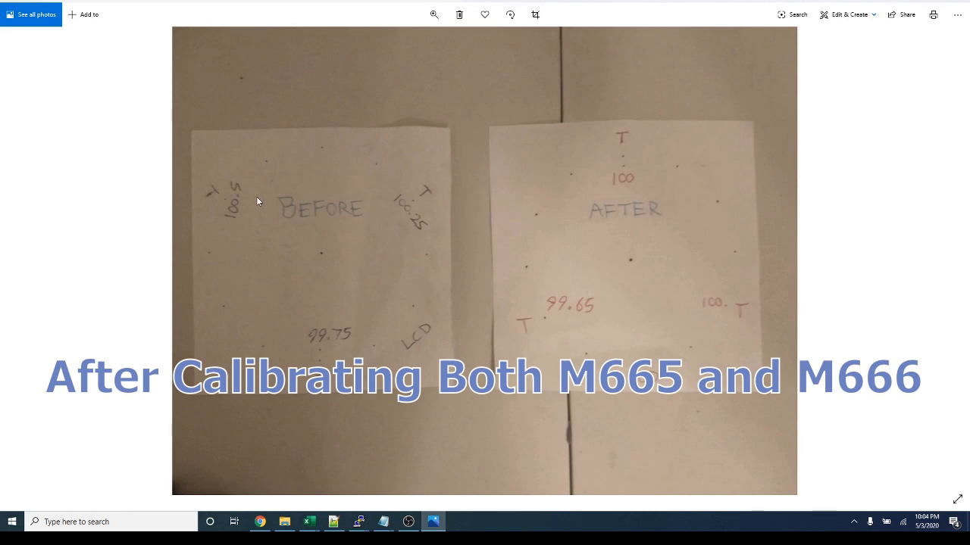
mouse_move(421, 209)
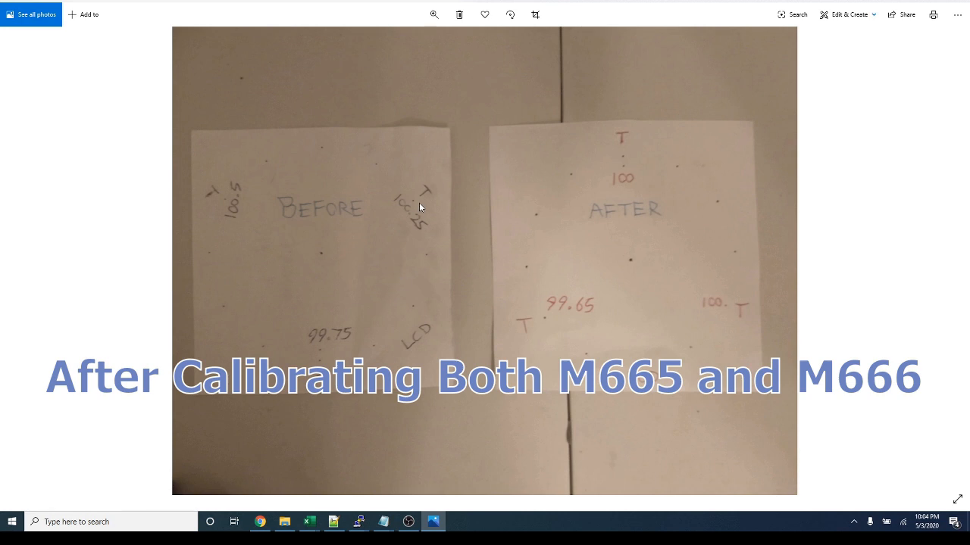
mouse_move(430, 211)
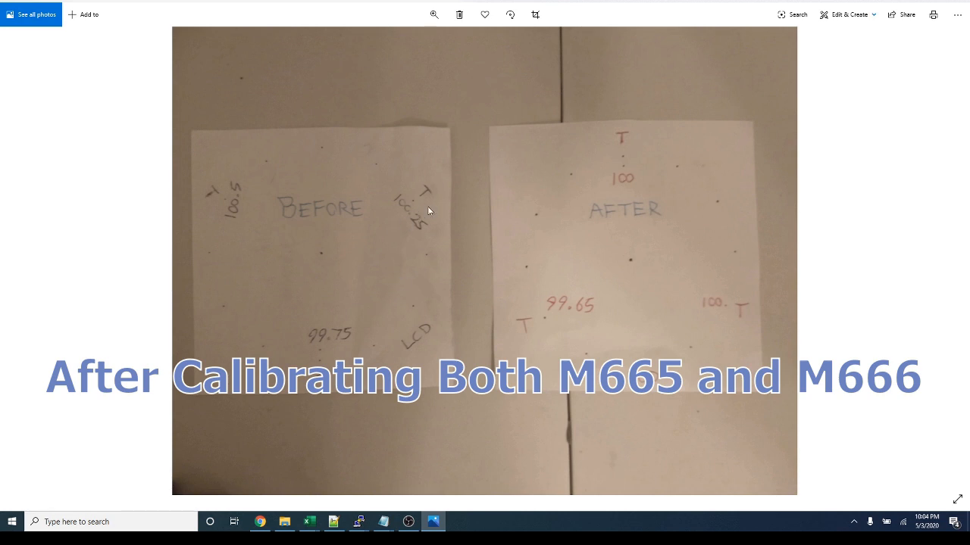
mouse_move(431, 224)
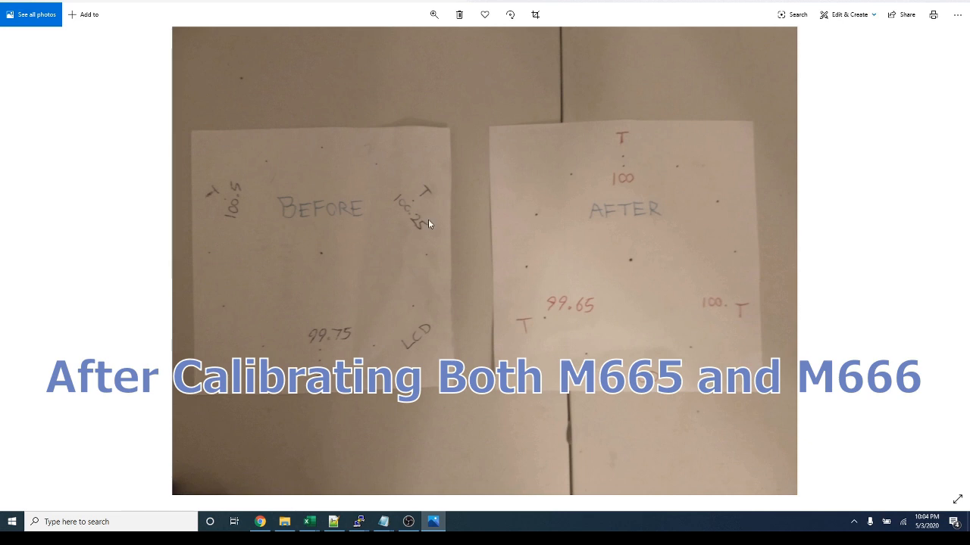
mouse_move(364, 348)
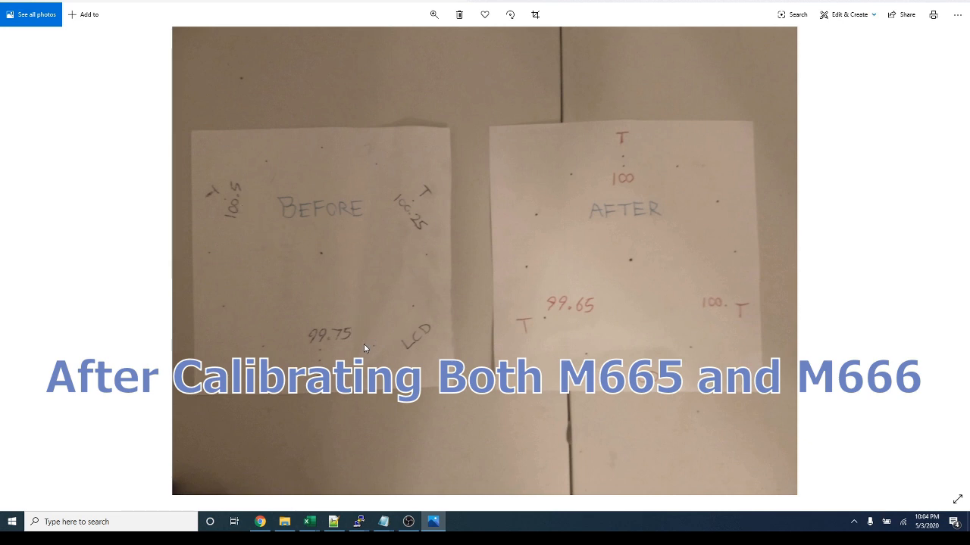
mouse_move(341, 346)
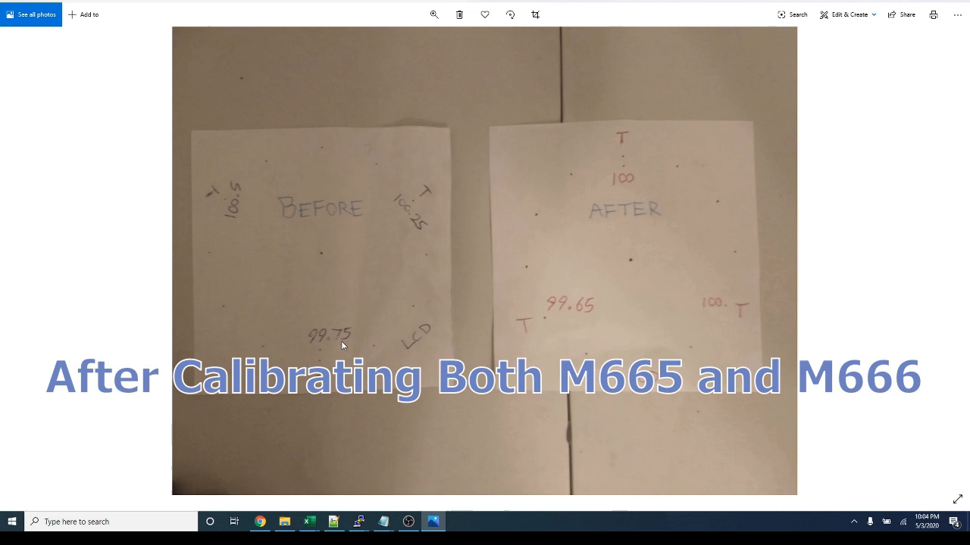
mouse_move(239, 209)
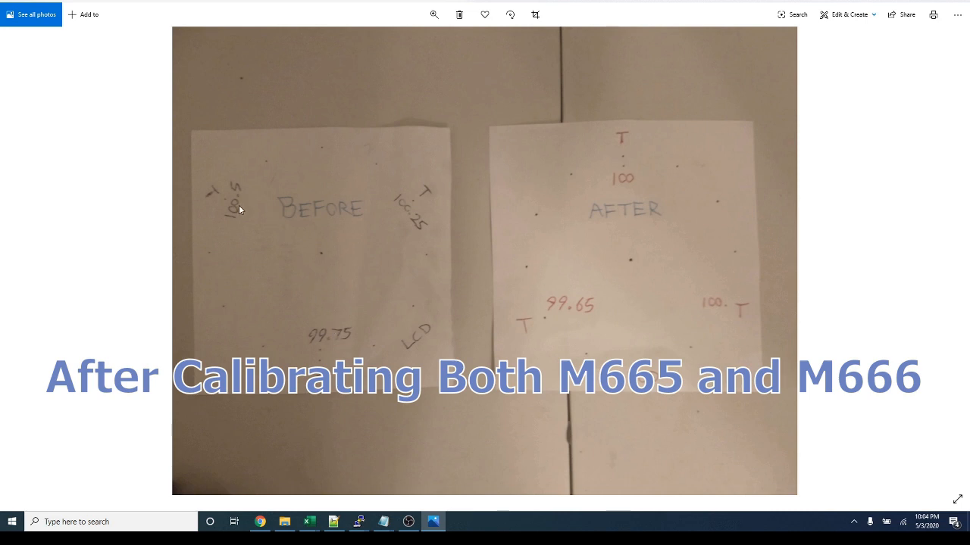
mouse_move(272, 231)
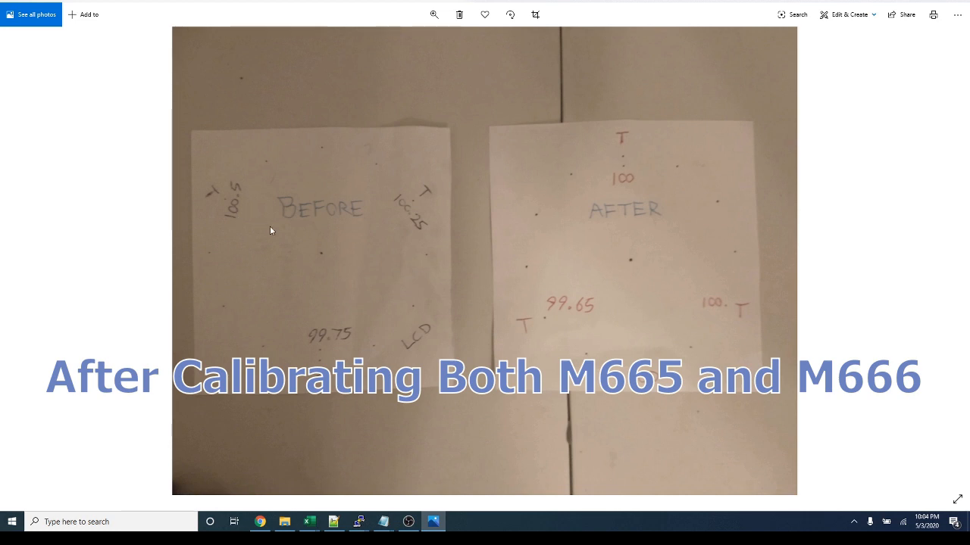
mouse_move(685, 290)
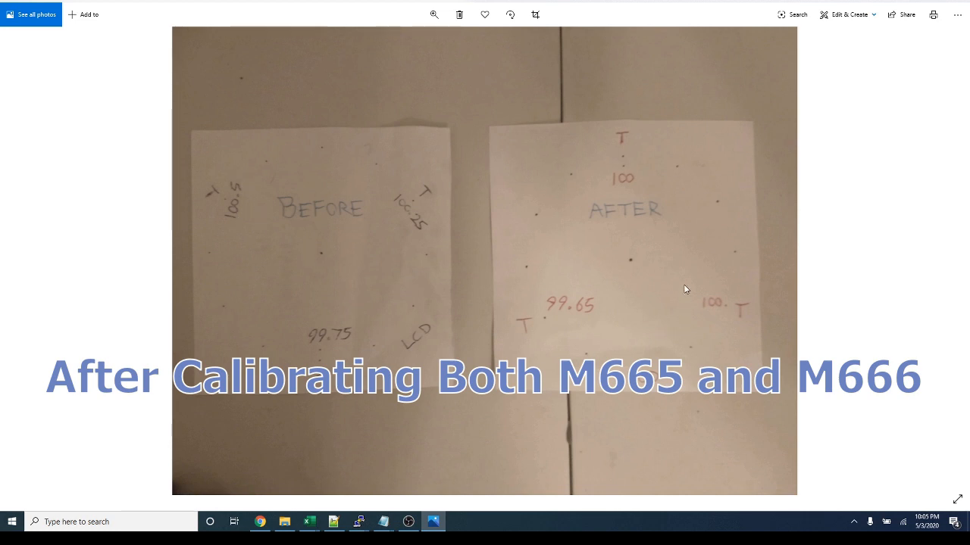
mouse_move(724, 365)
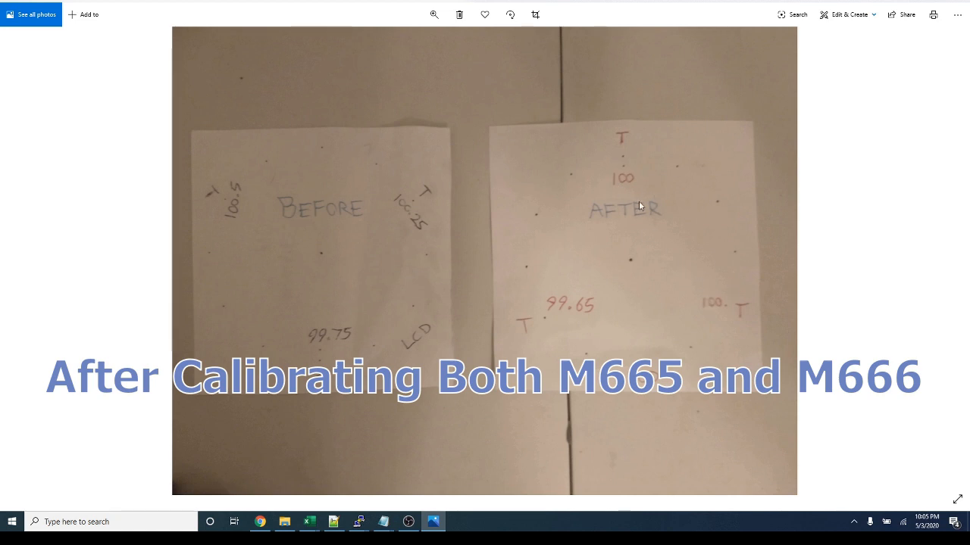
mouse_move(579, 313)
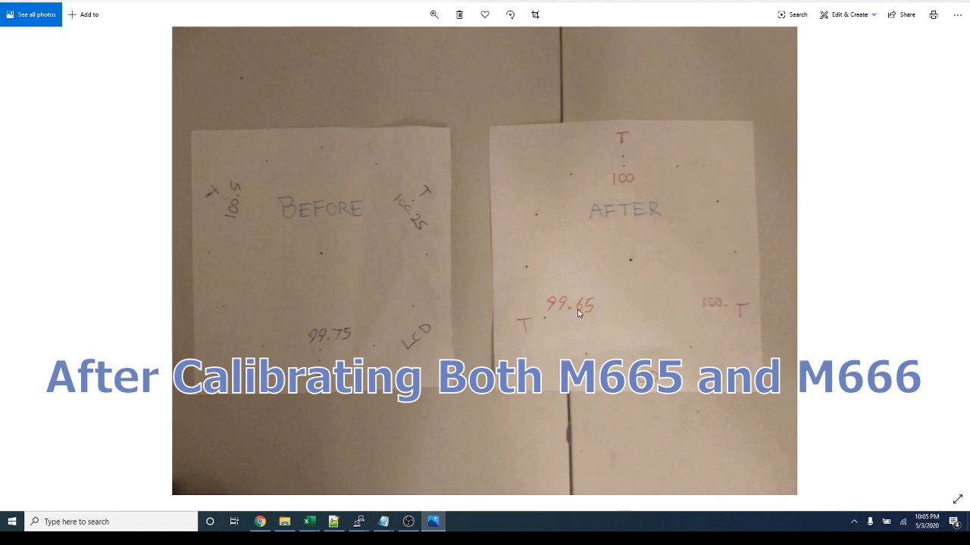
mouse_move(572, 317)
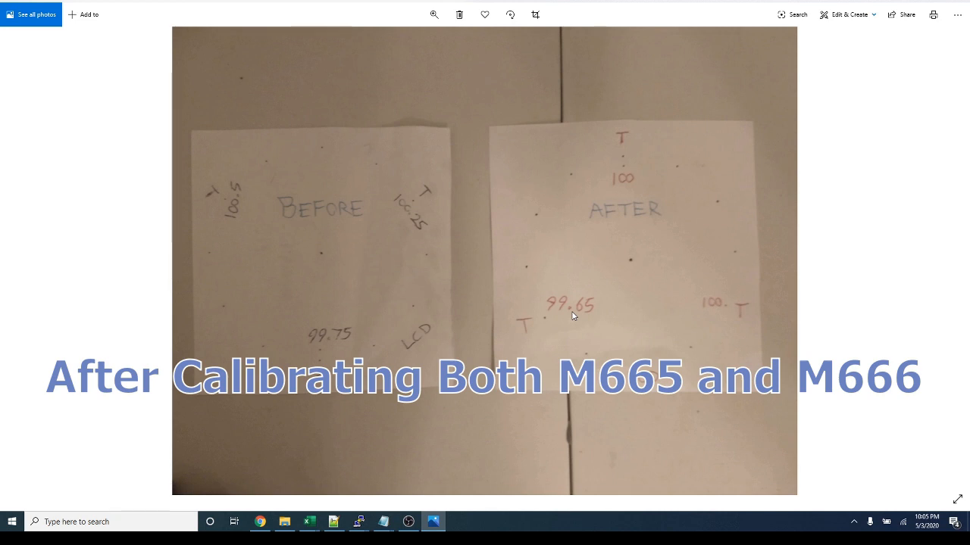
mouse_move(659, 191)
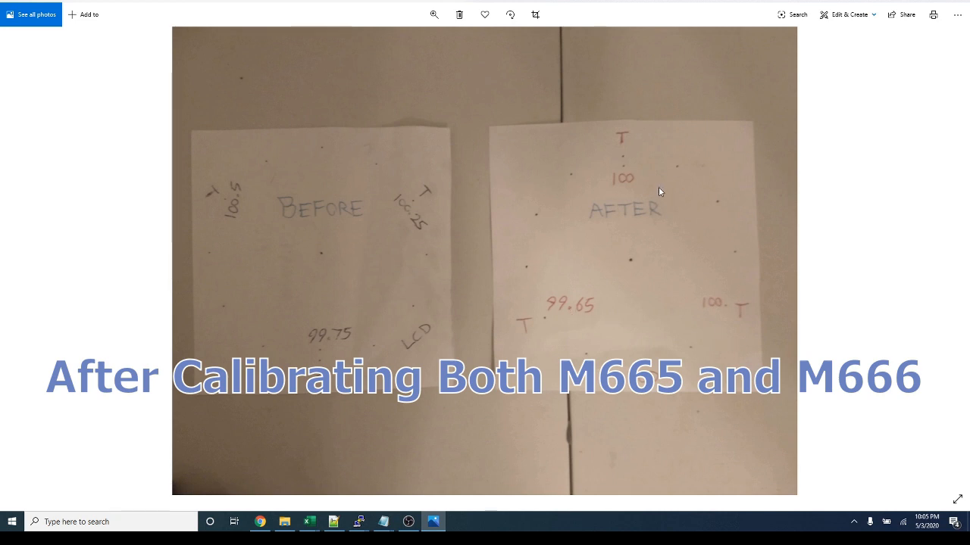
mouse_move(679, 161)
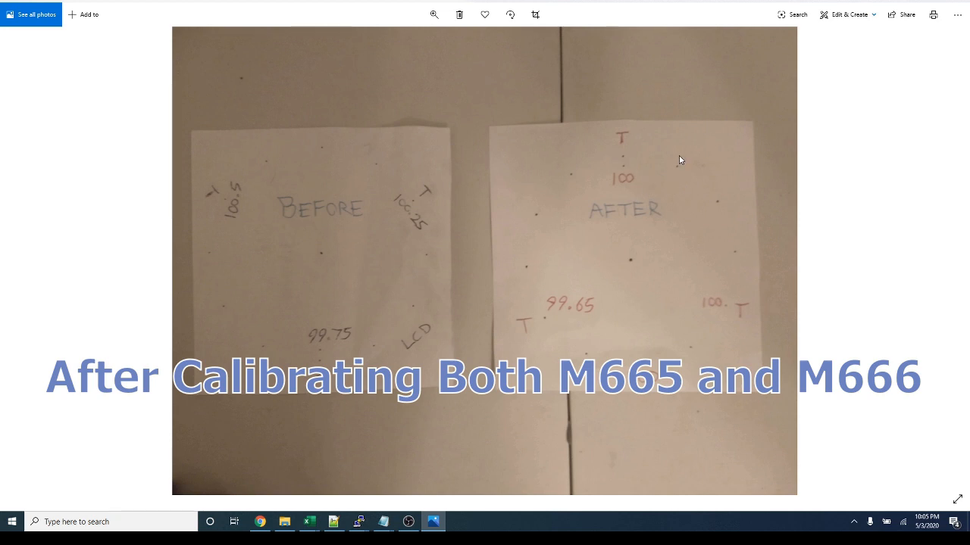
mouse_move(575, 312)
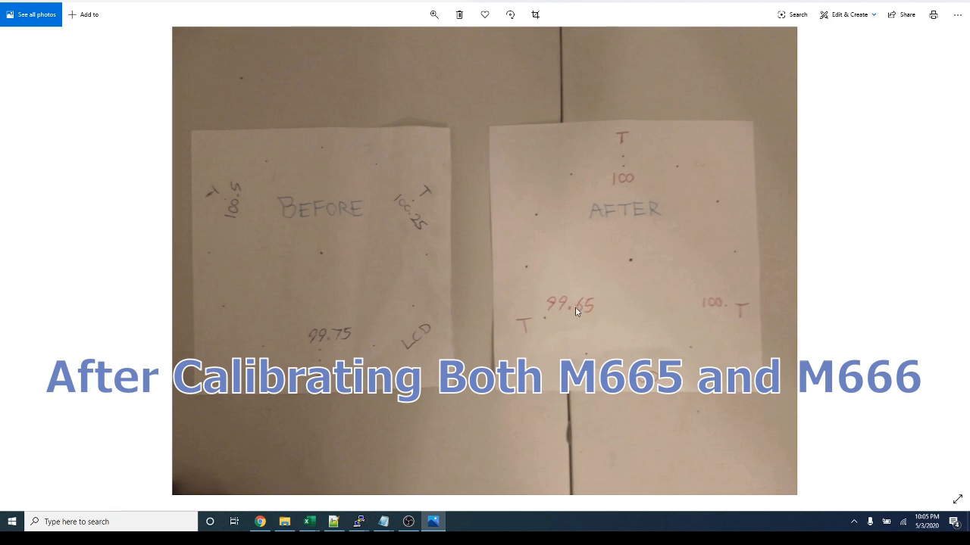
mouse_move(576, 314)
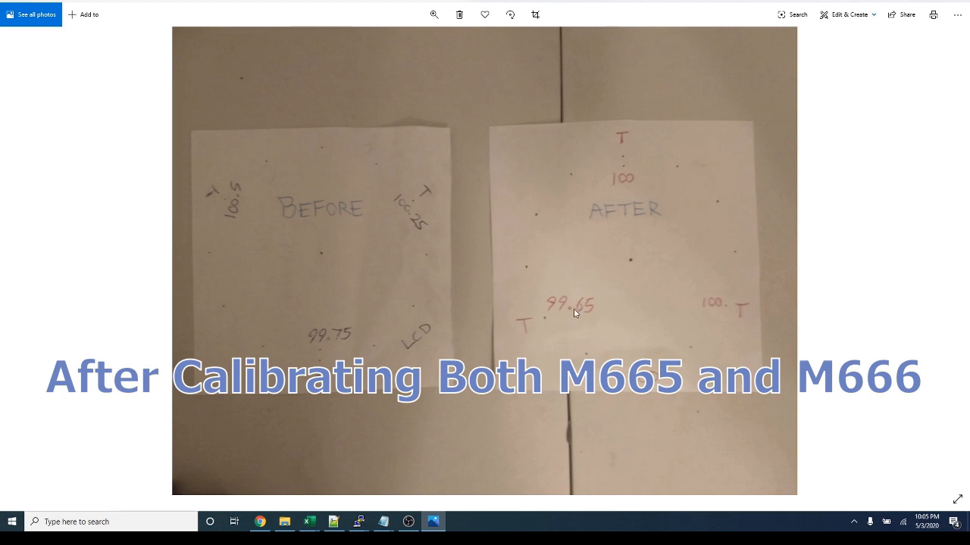
mouse_move(729, 221)
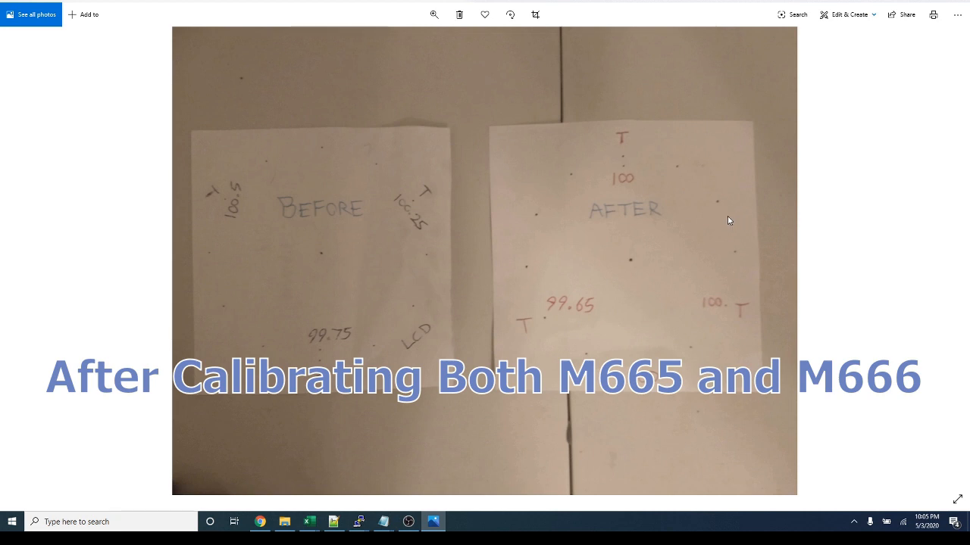
mouse_move(481, 457)
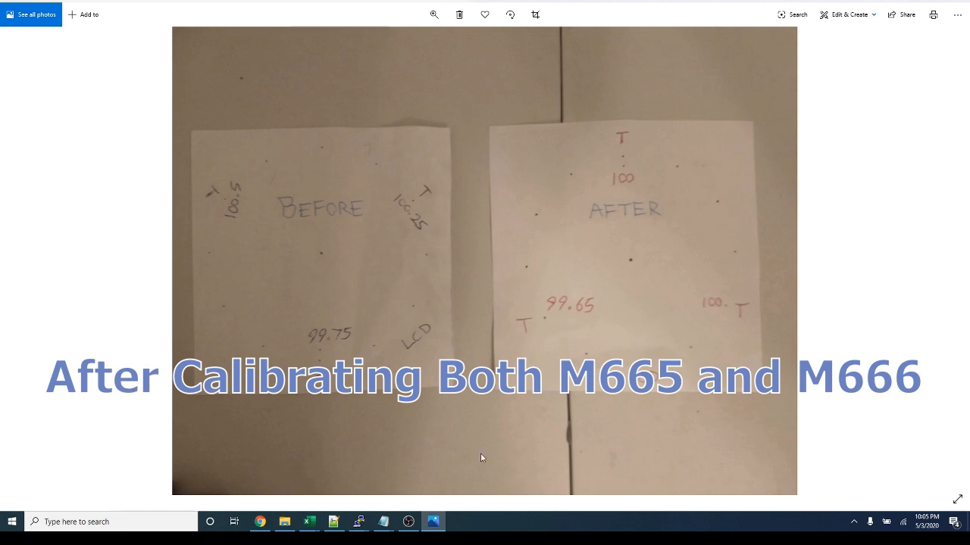
mouse_move(309, 521)
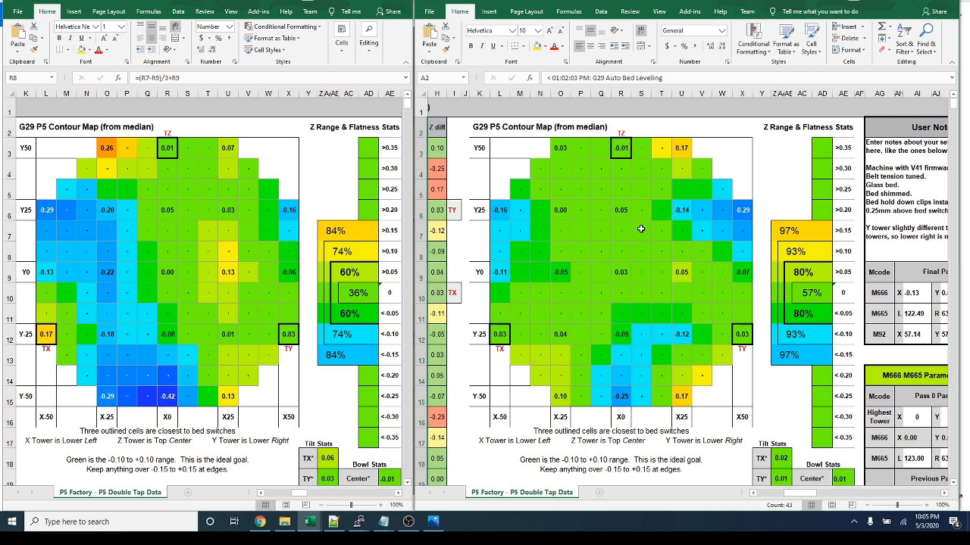
mouse_move(663, 221)
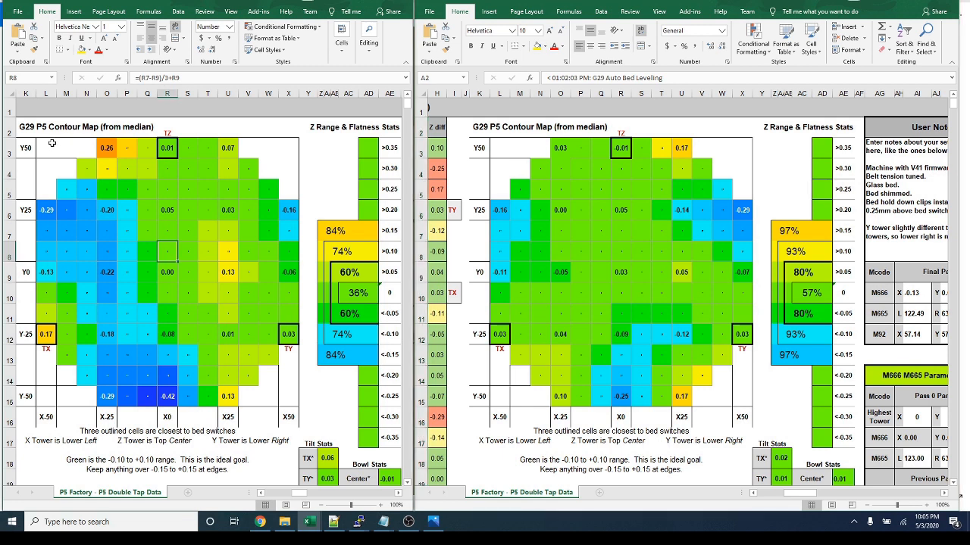
left_click(45, 149)
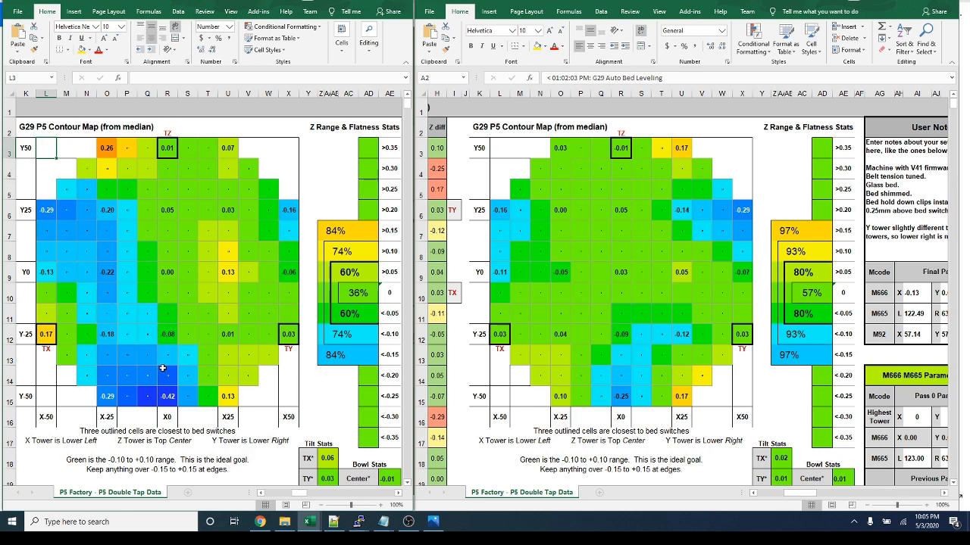
mouse_move(642, 355)
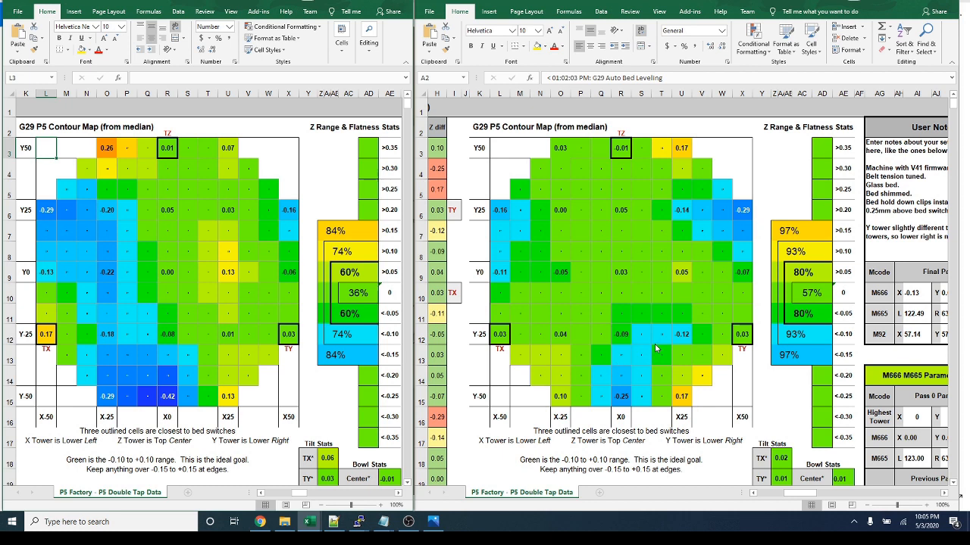
mouse_move(655, 350)
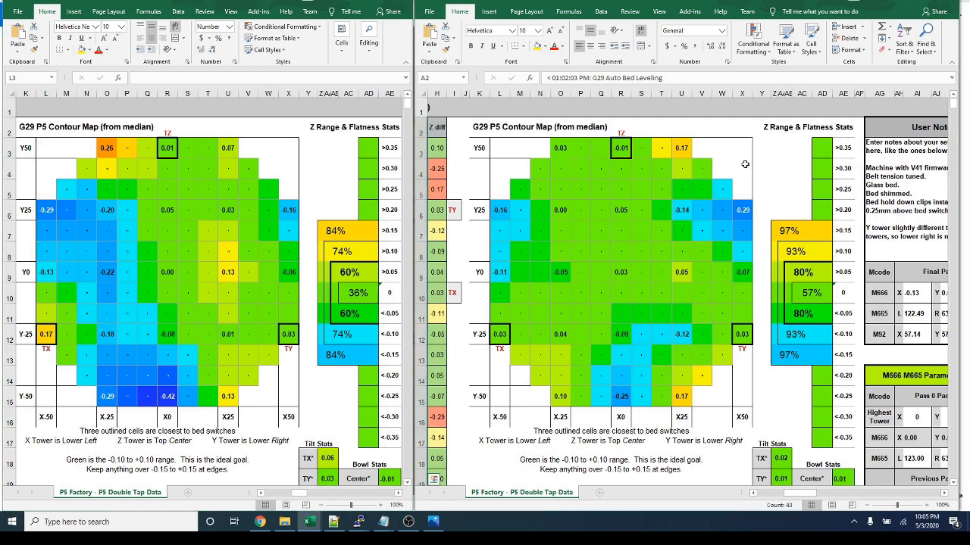
left_click(807, 127)
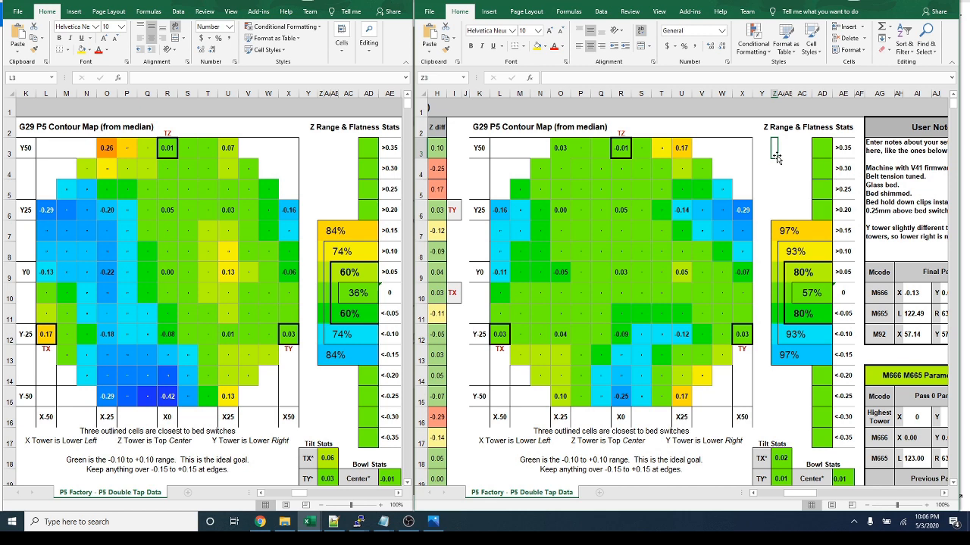
mouse_move(776, 155)
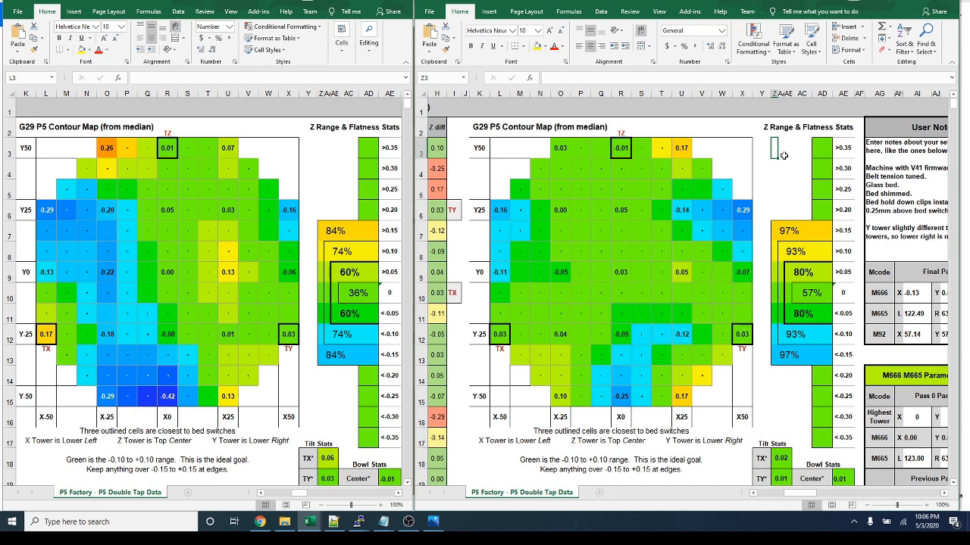
mouse_move(785, 156)
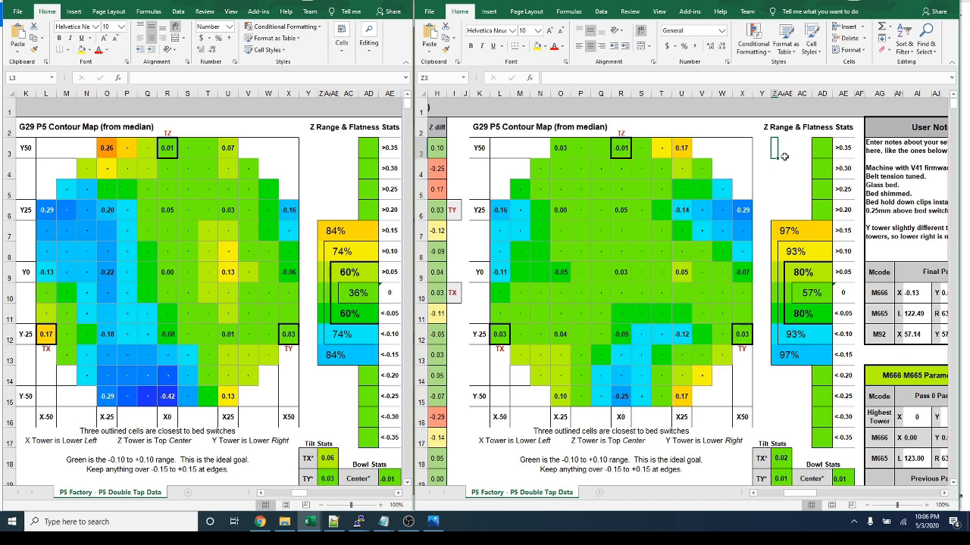
mouse_move(785, 156)
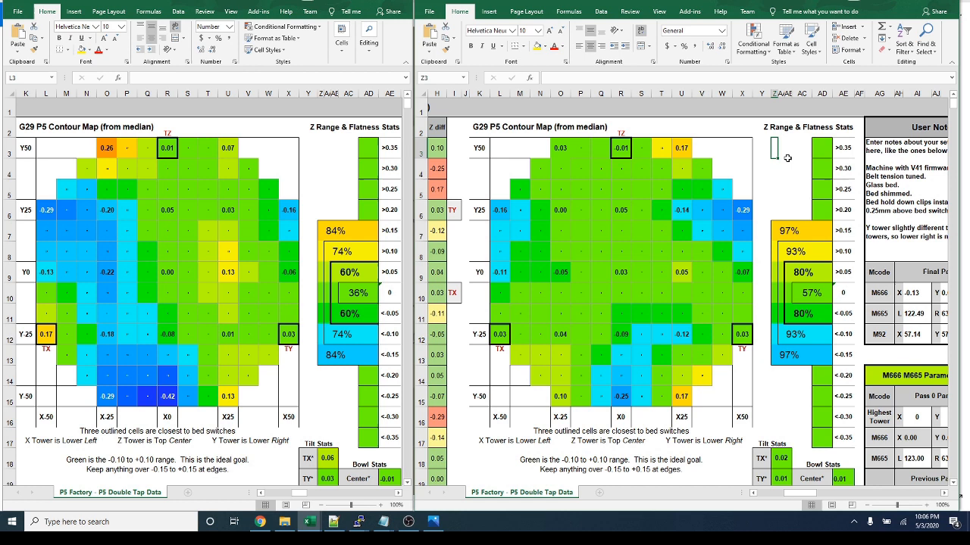
mouse_move(796, 152)
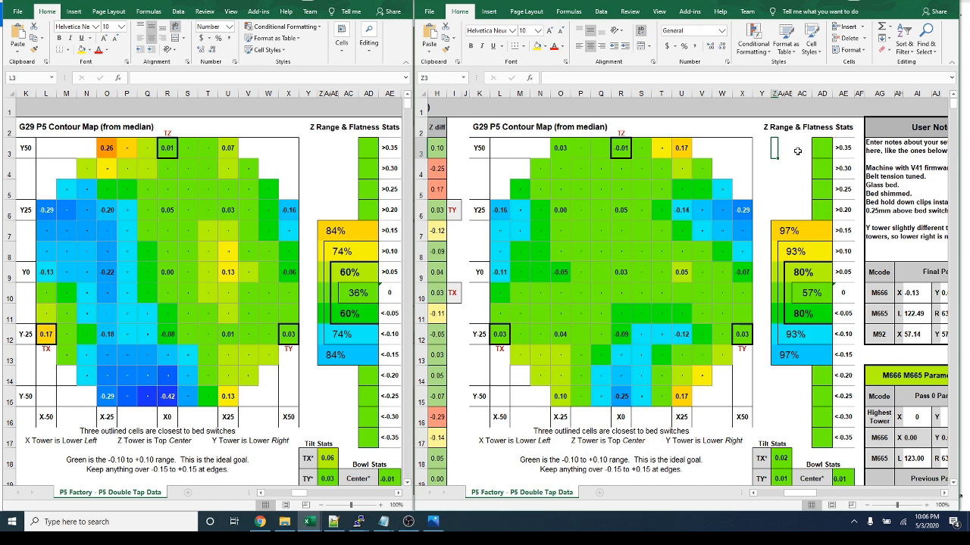
left_click(785, 148)
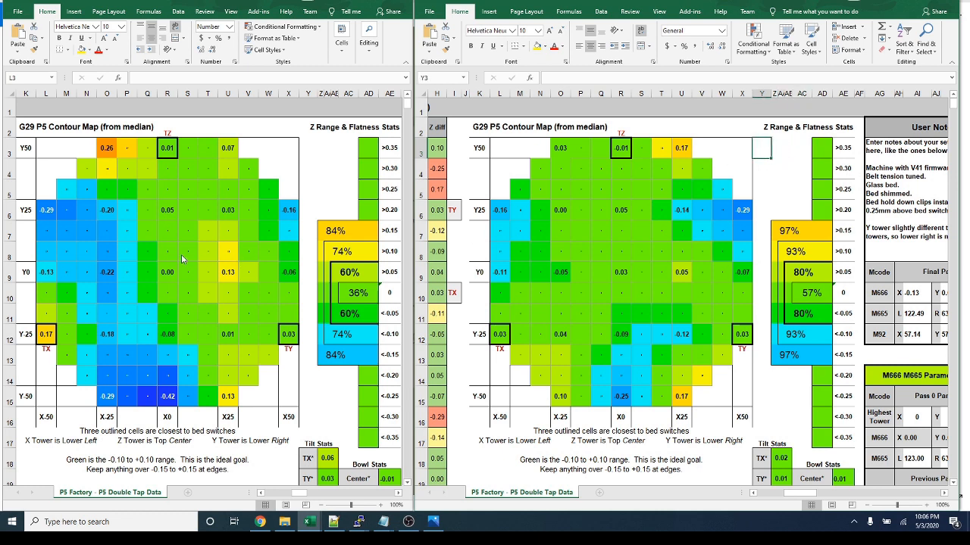
mouse_move(755, 220)
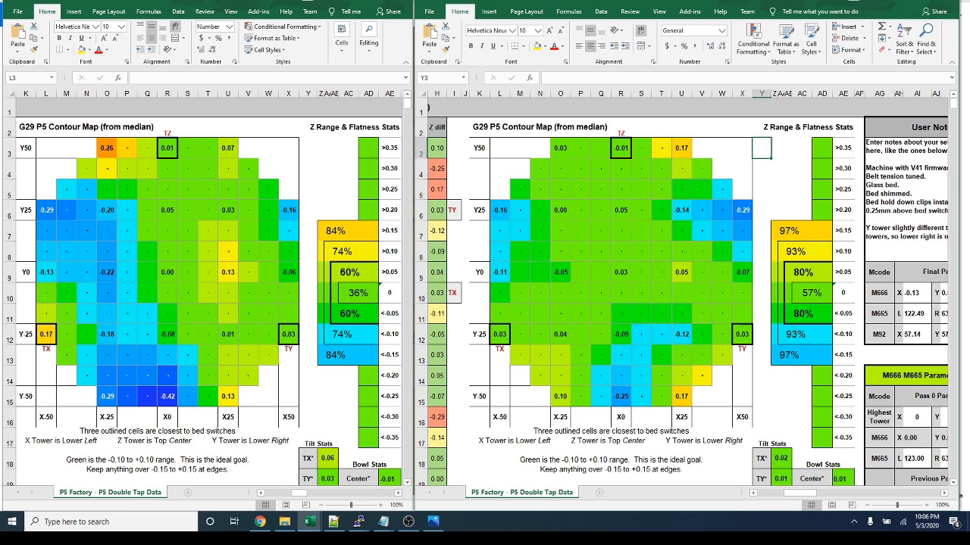
left_click(433, 522)
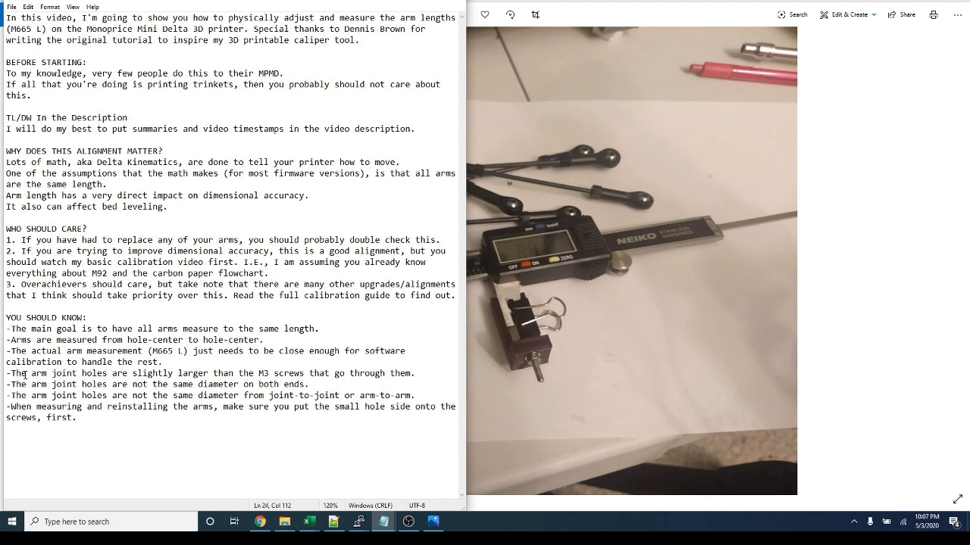
Highlight lines in the arm-length alignment notes while reading them beside the caliper photo
left_click_drag(10, 373, 66, 373)
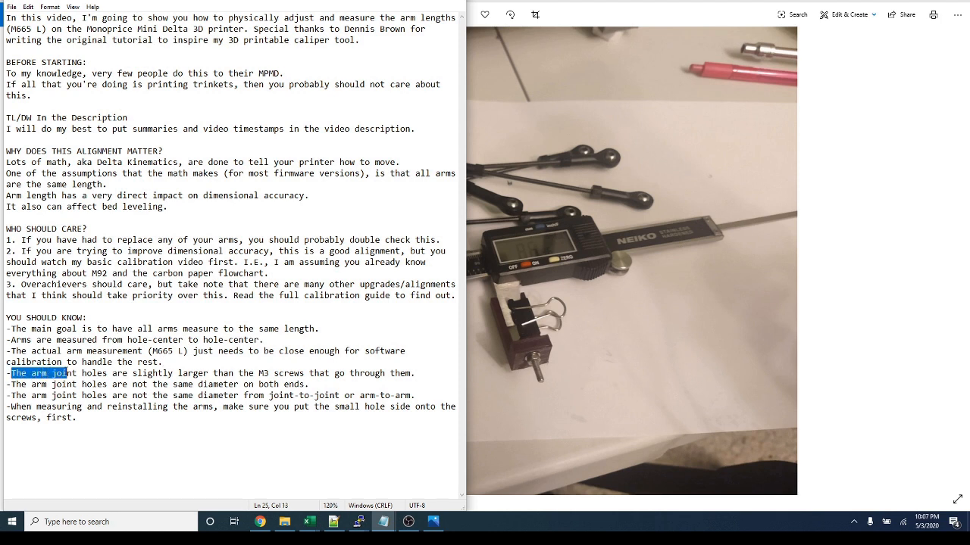
mouse_move(648, 200)
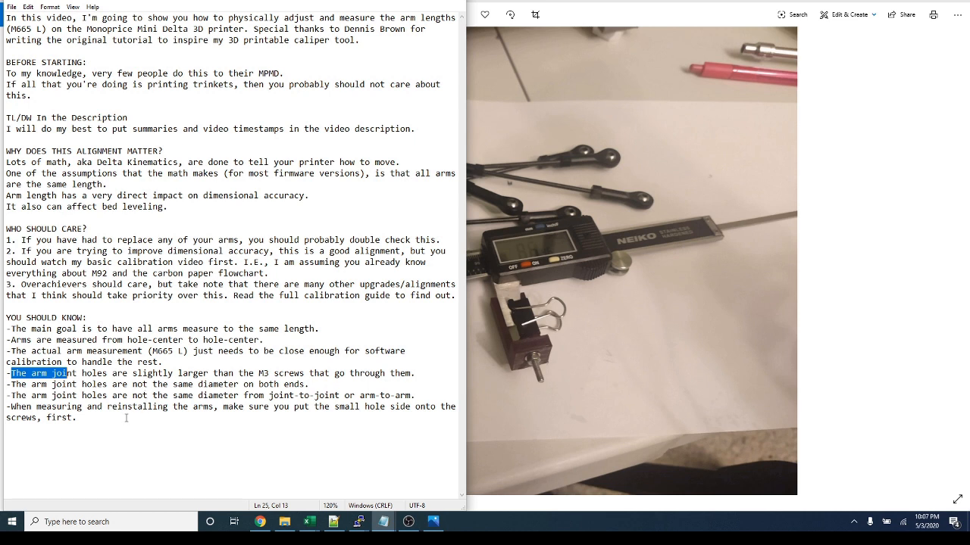
left_click_drag(126, 406, 73, 418)
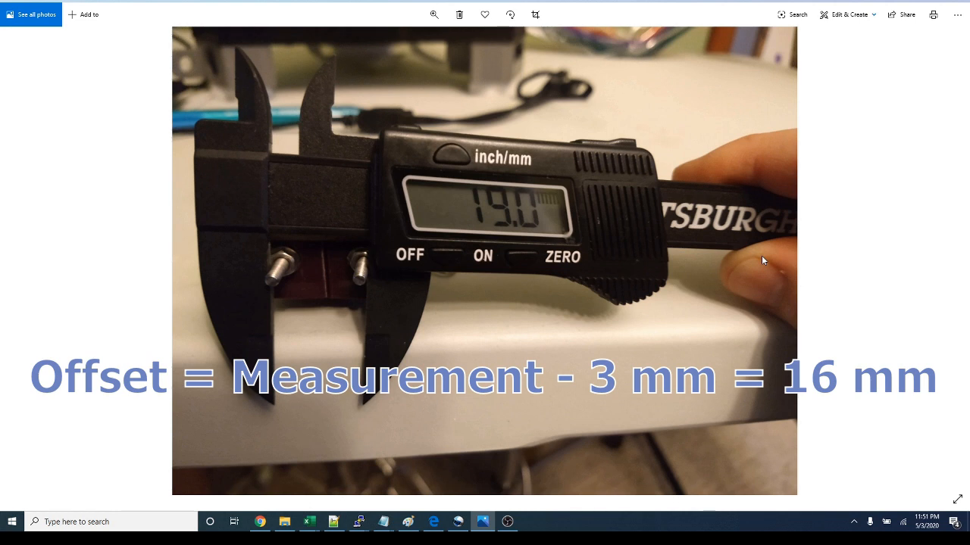
mouse_move(609, 466)
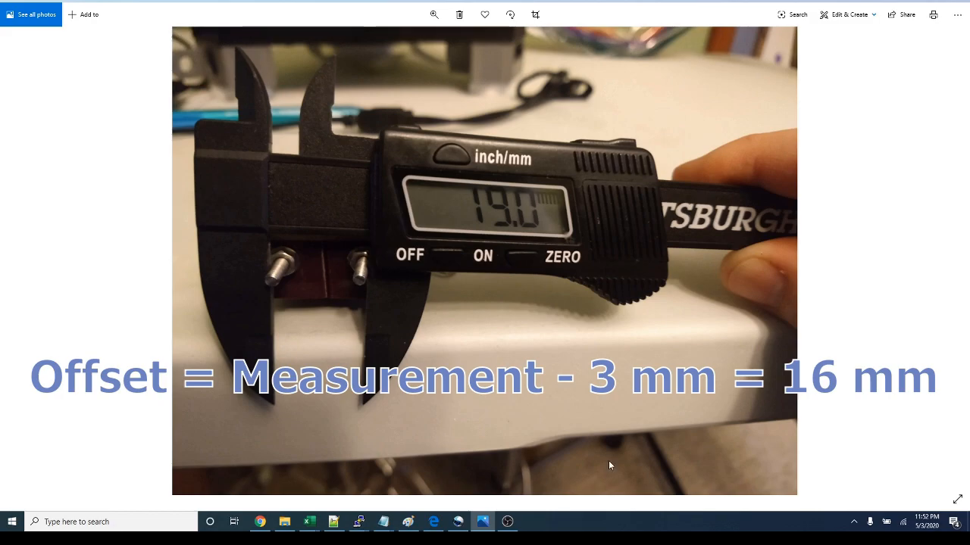
left_click(308, 521)
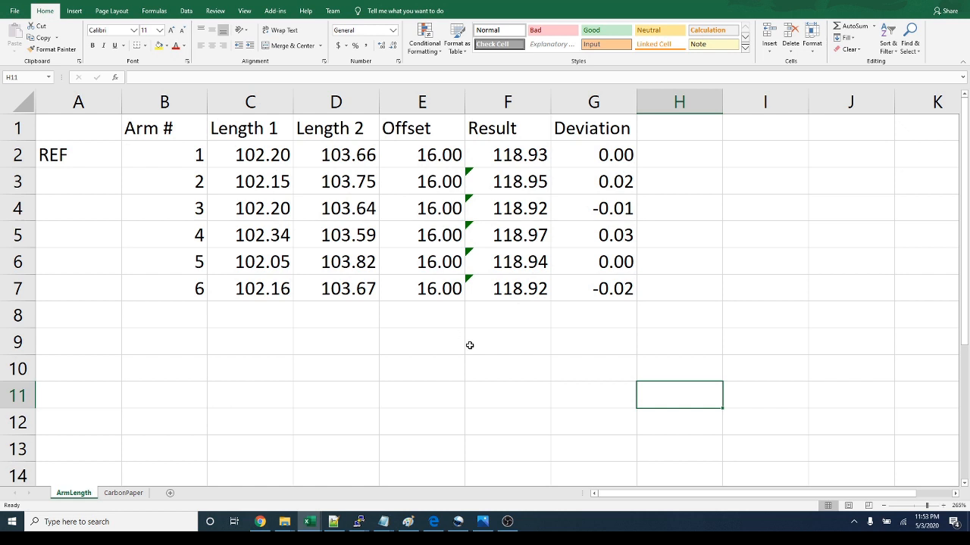
left_click(508, 341)
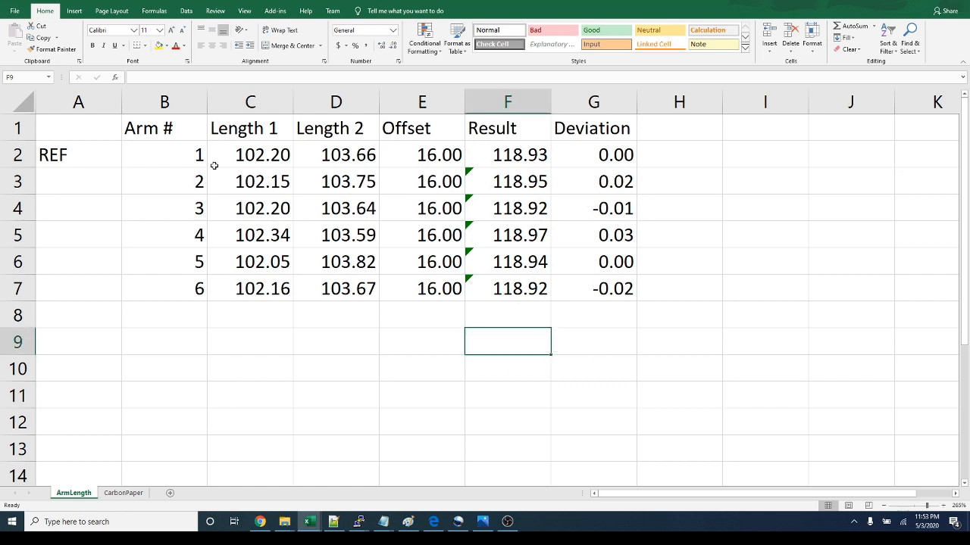
mouse_move(241, 153)
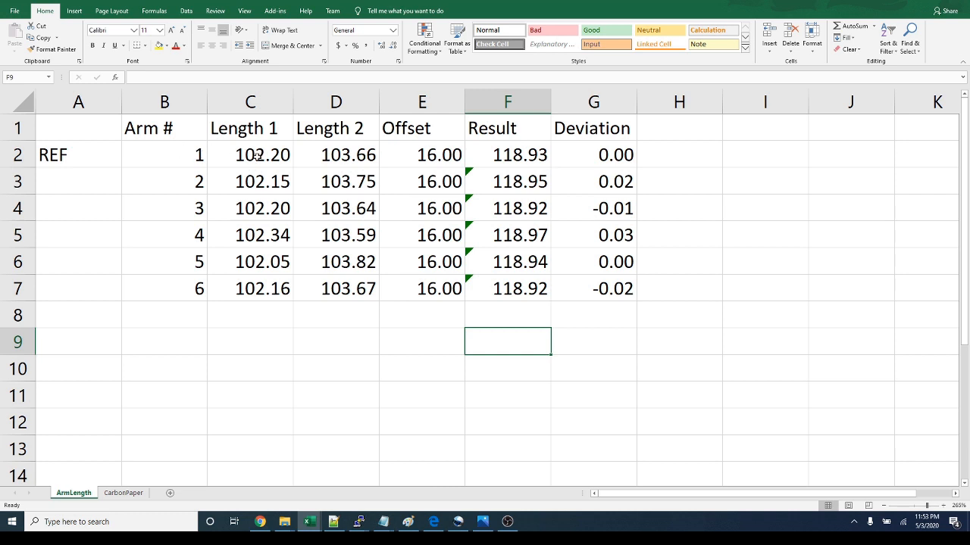
left_click(250, 155)
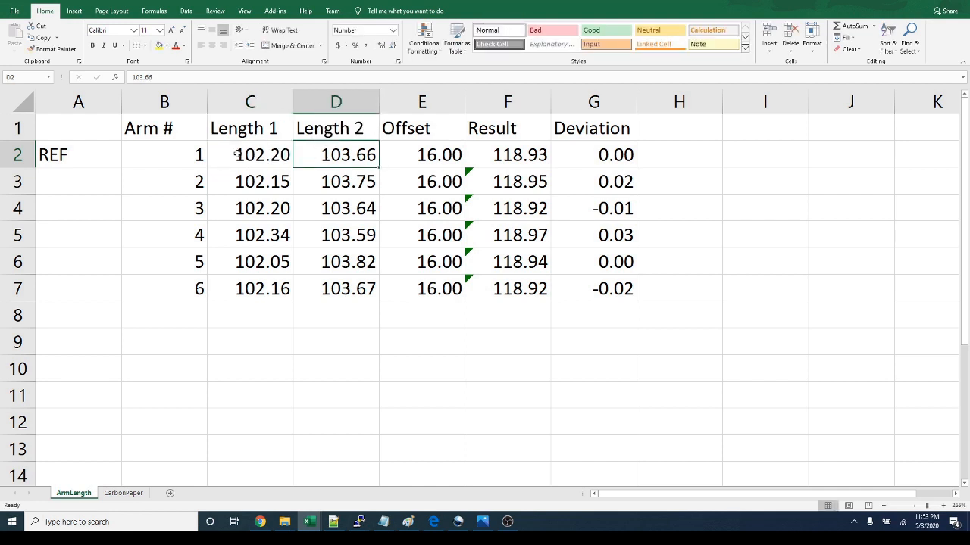
left_click(250, 155)
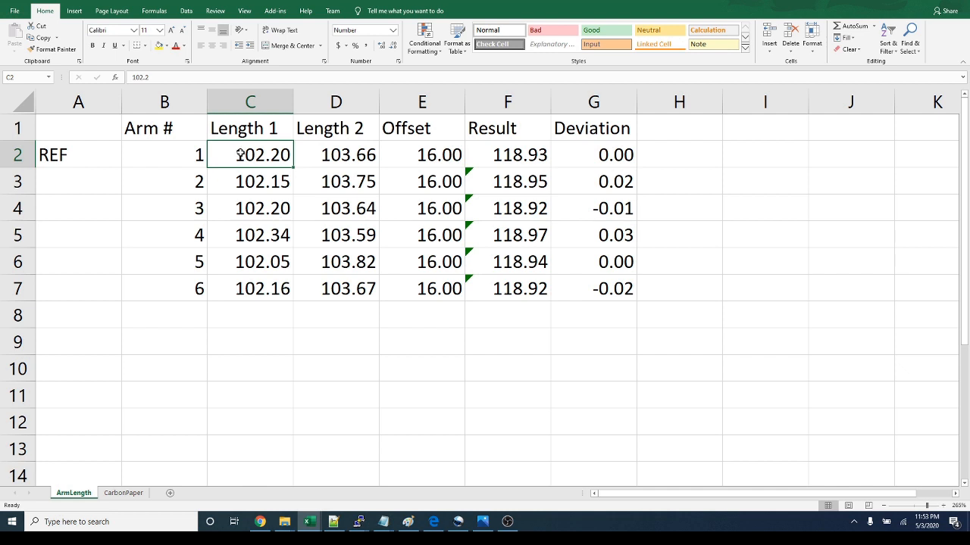
mouse_move(261, 162)
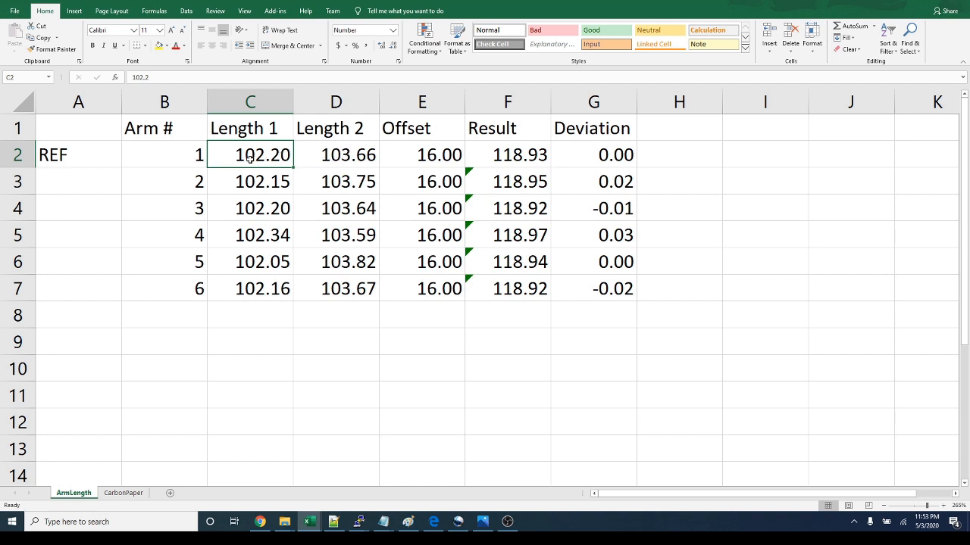
mouse_move(267, 159)
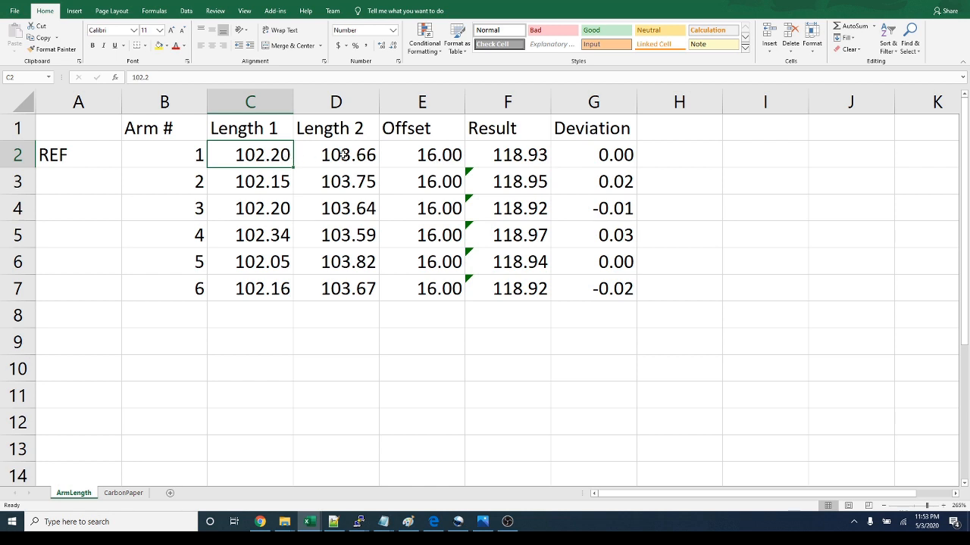
left_click(336, 154)
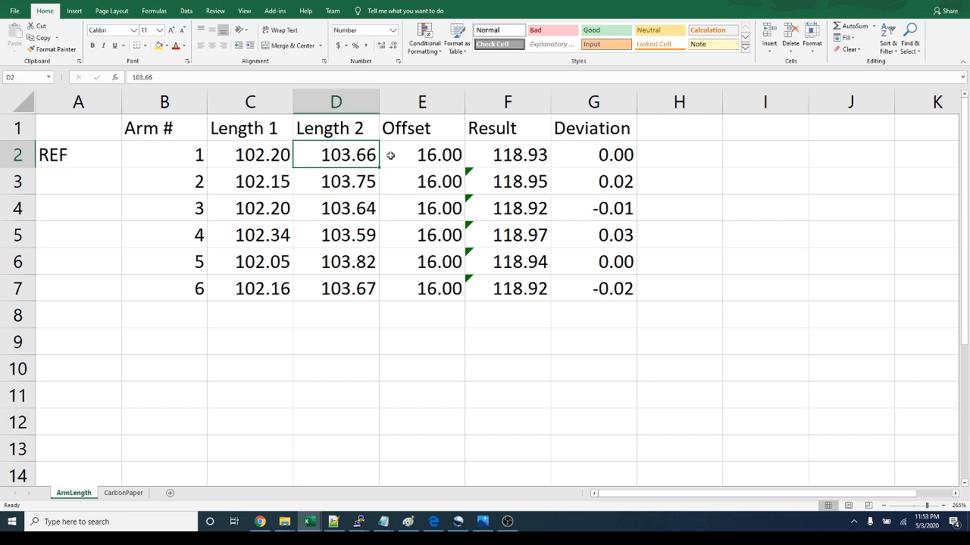
left_click(421, 155)
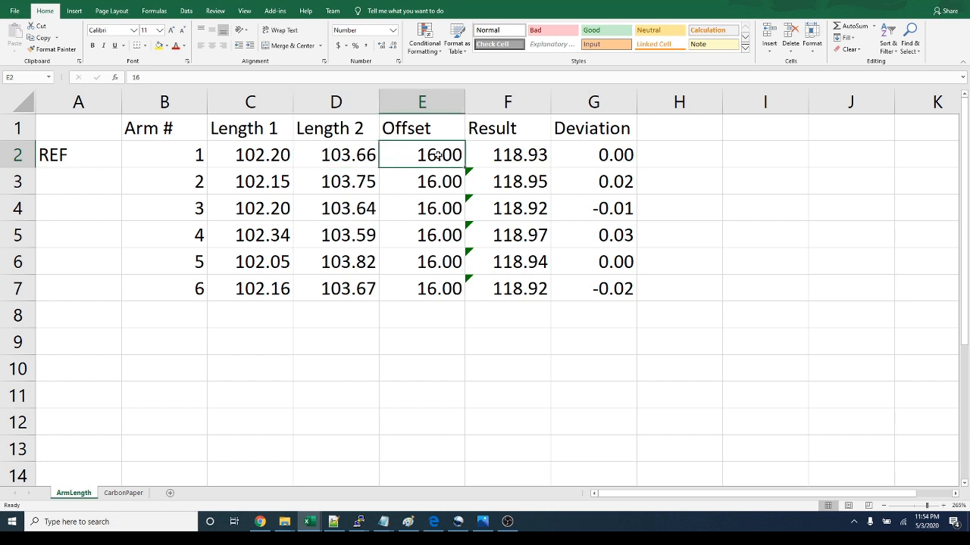
left_click(506, 155)
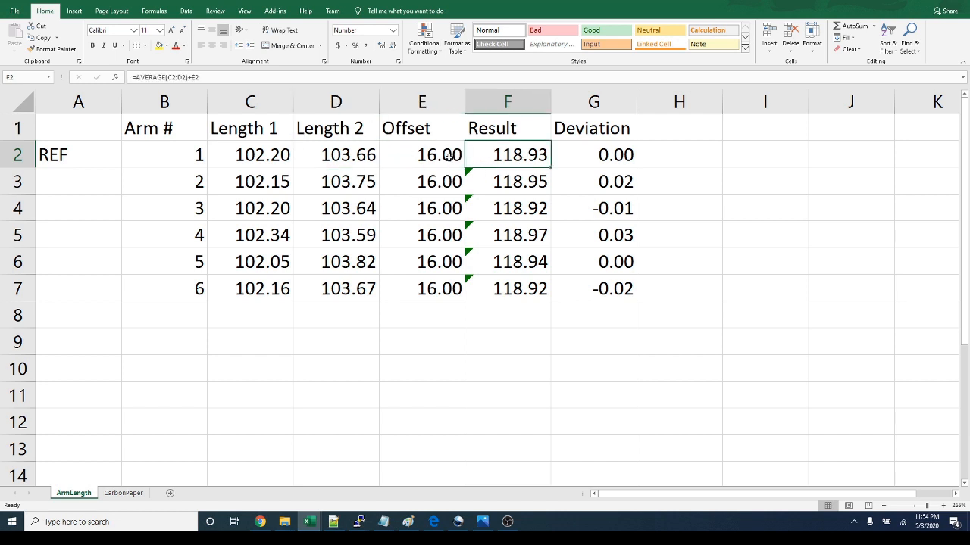
left_click(421, 155)
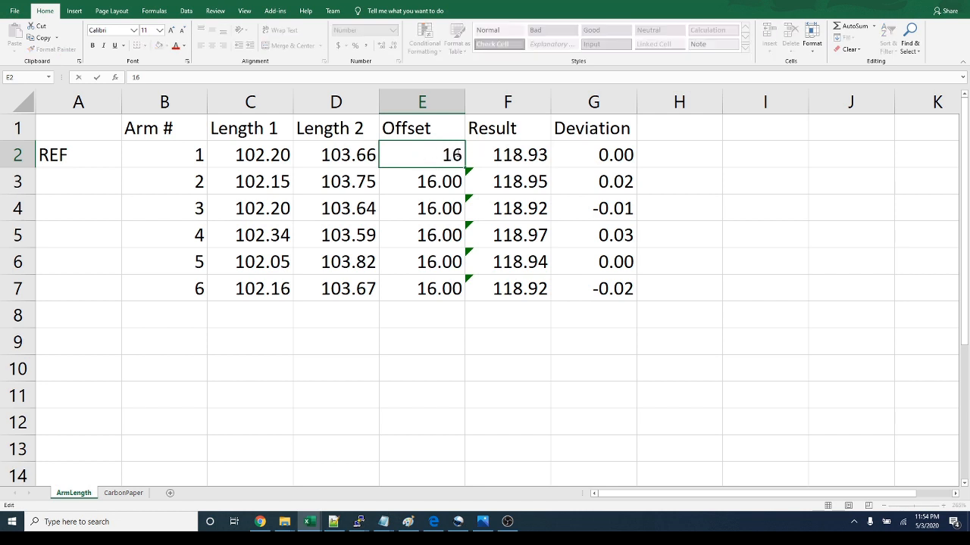
type("18.00")
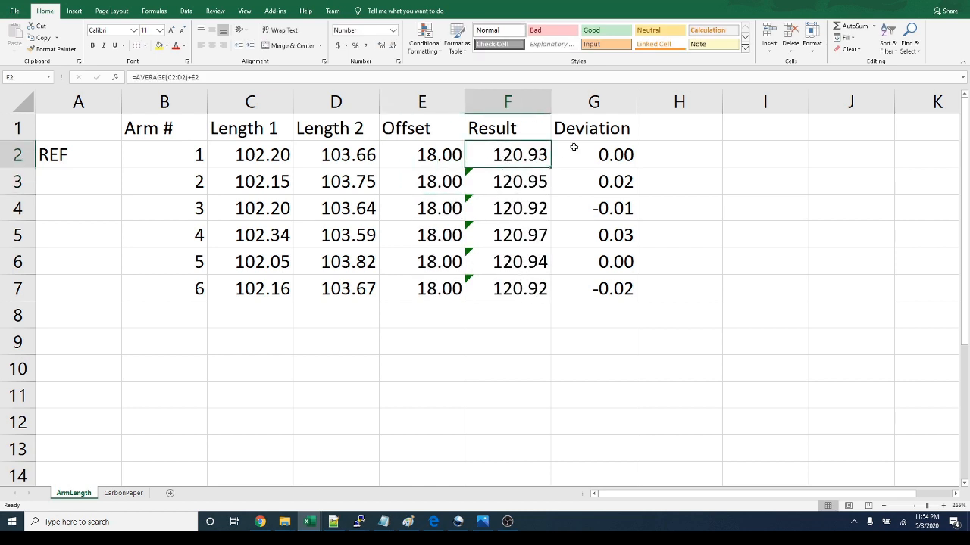
left_click_drag(594, 155, 593, 261)
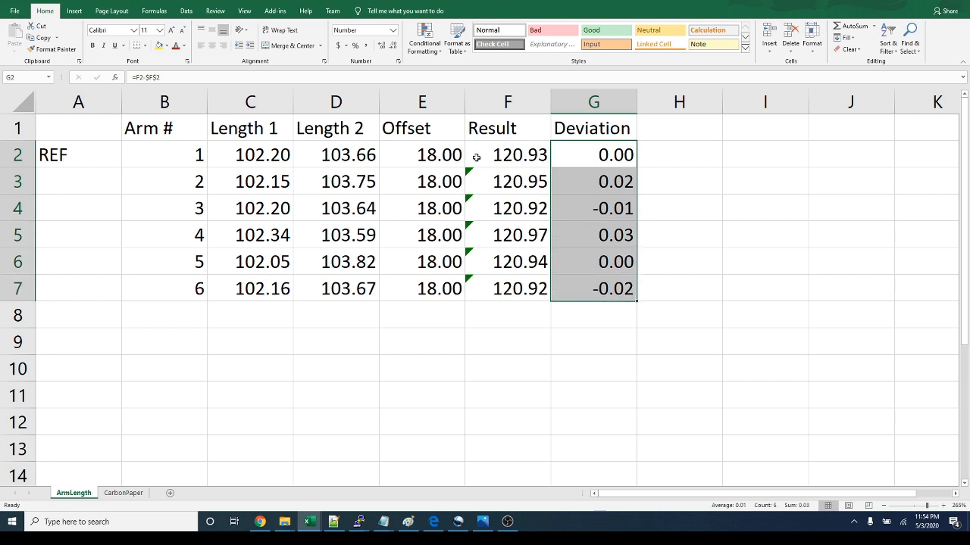
left_click(164, 154)
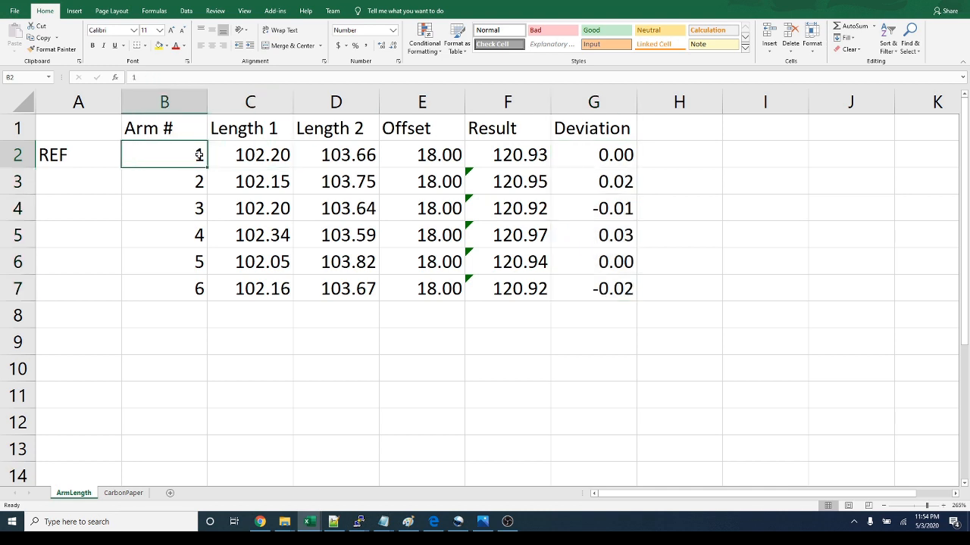
type("1")
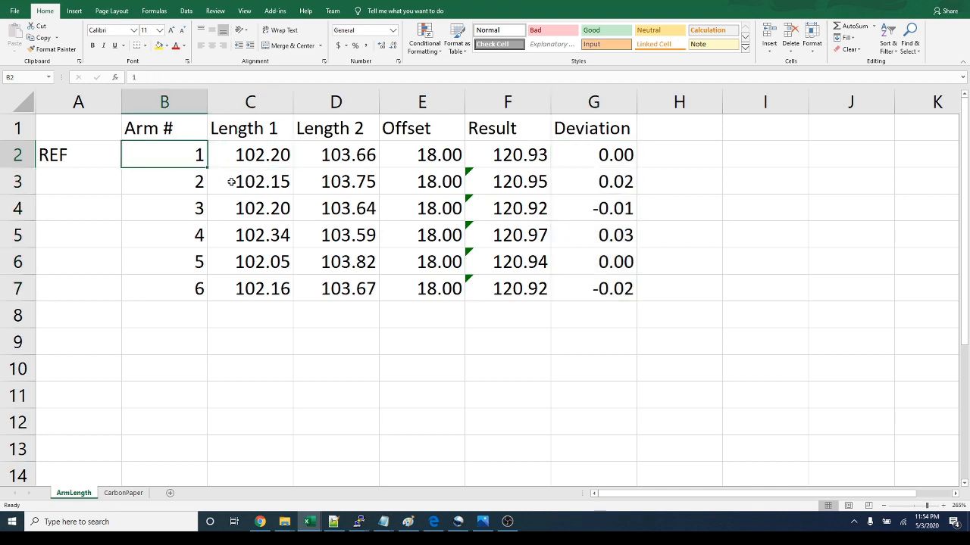
left_click(250, 182)
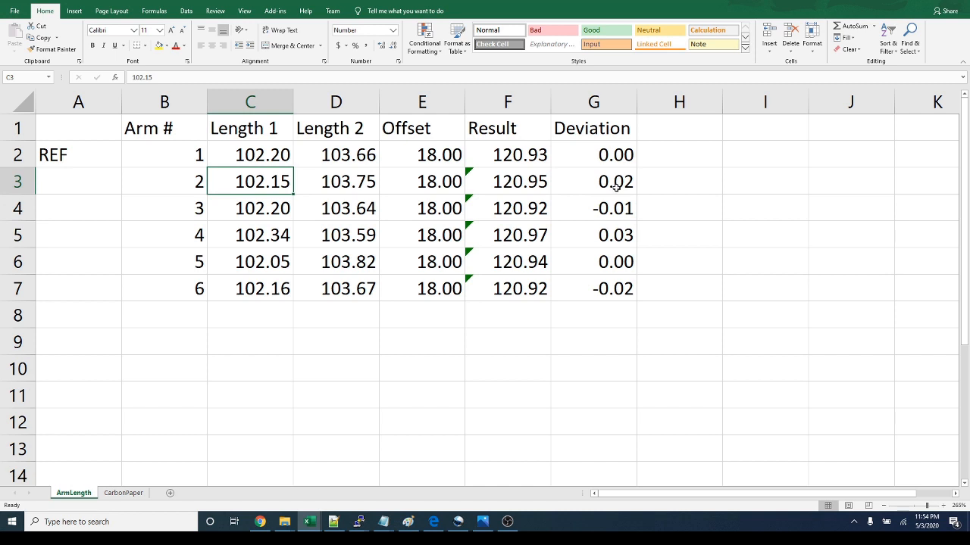
mouse_move(616, 186)
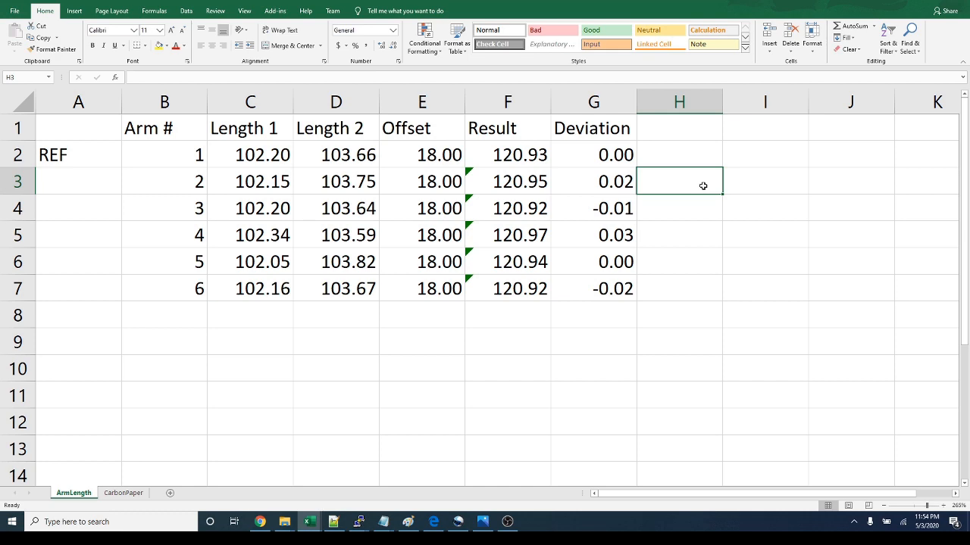
Show the wiki's Calibrating dimensional accuracy section and highlight the M665 A B C rod-length offset command
left_click(259, 521)
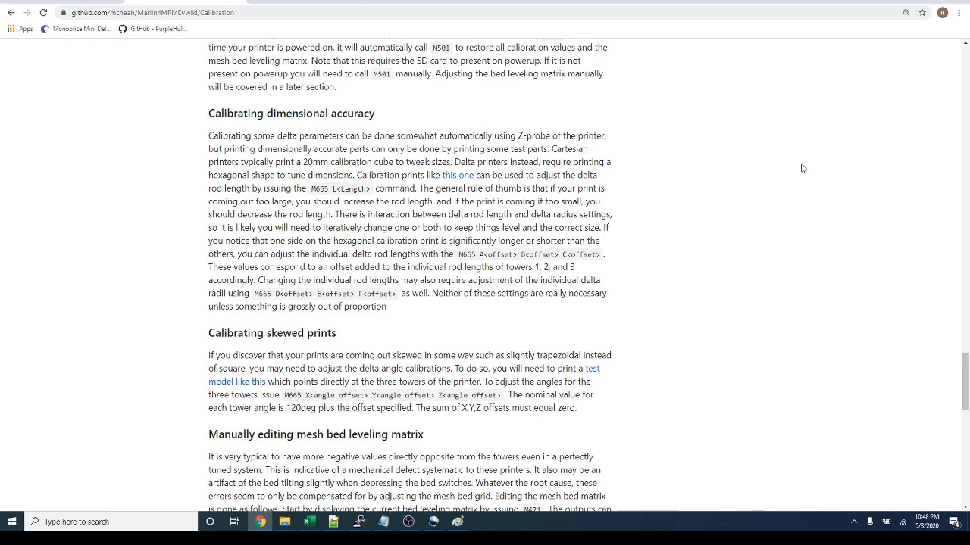
mouse_move(800, 170)
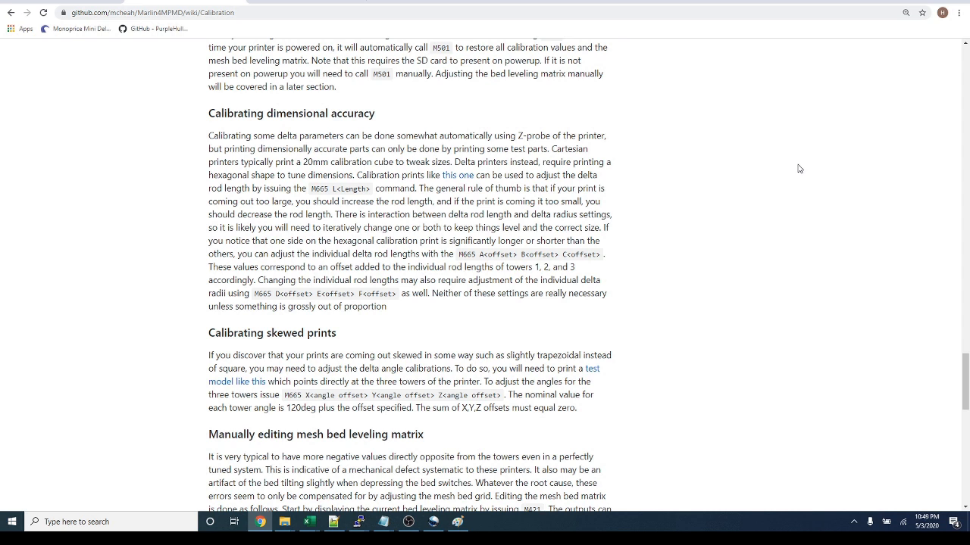
mouse_move(796, 168)
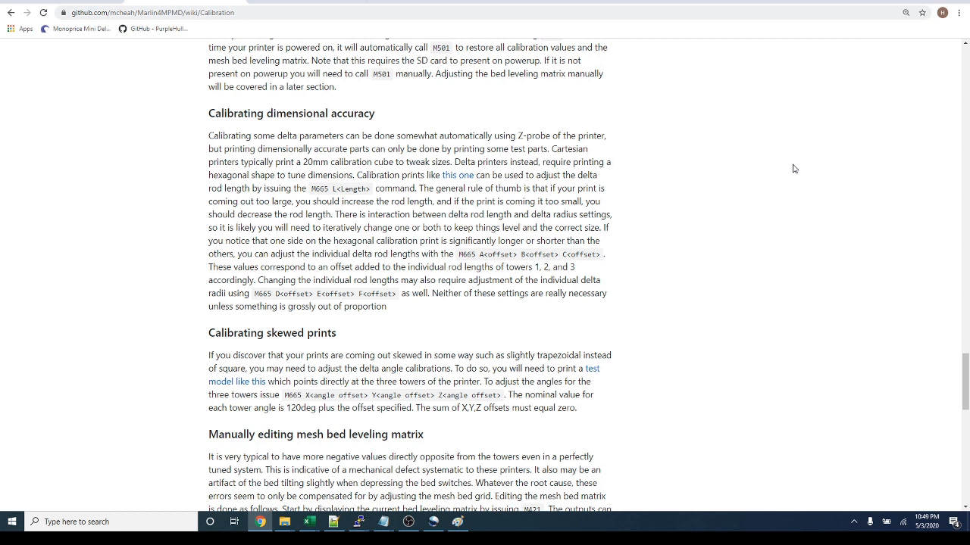
mouse_move(794, 168)
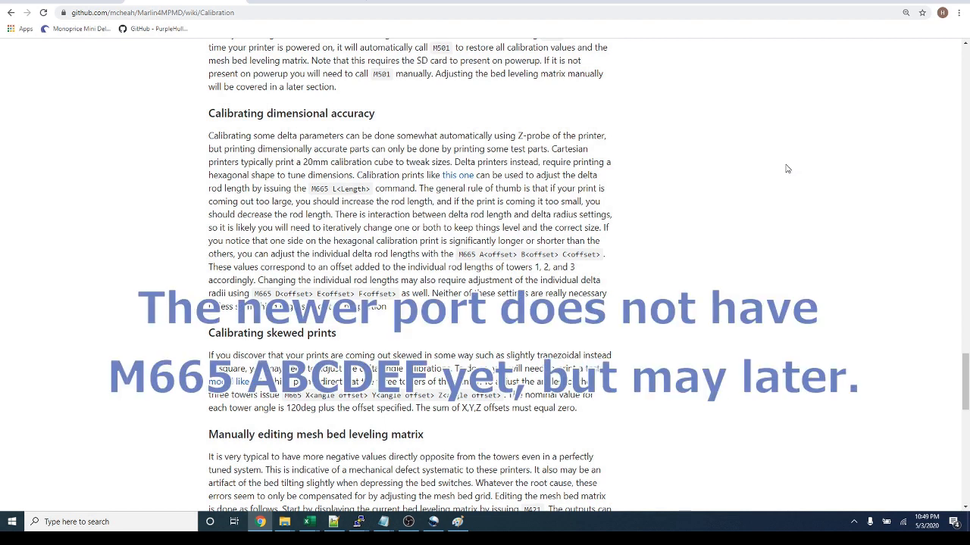
mouse_move(782, 166)
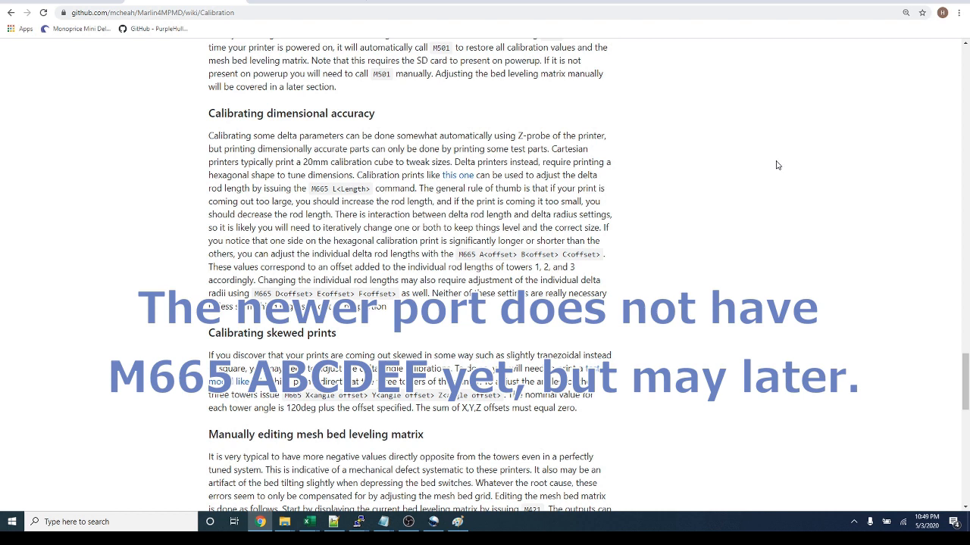
mouse_move(774, 166)
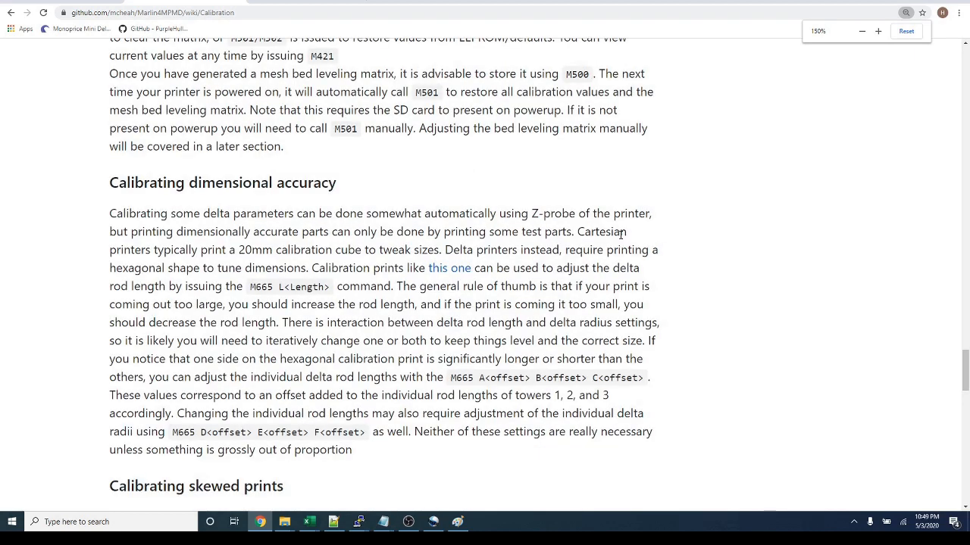
scroll("down", 3)
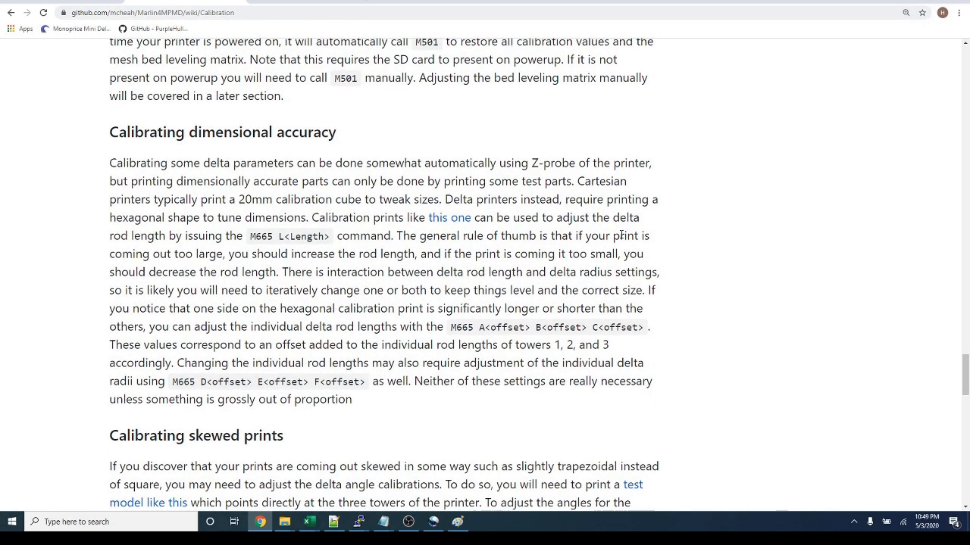
mouse_move(639, 310)
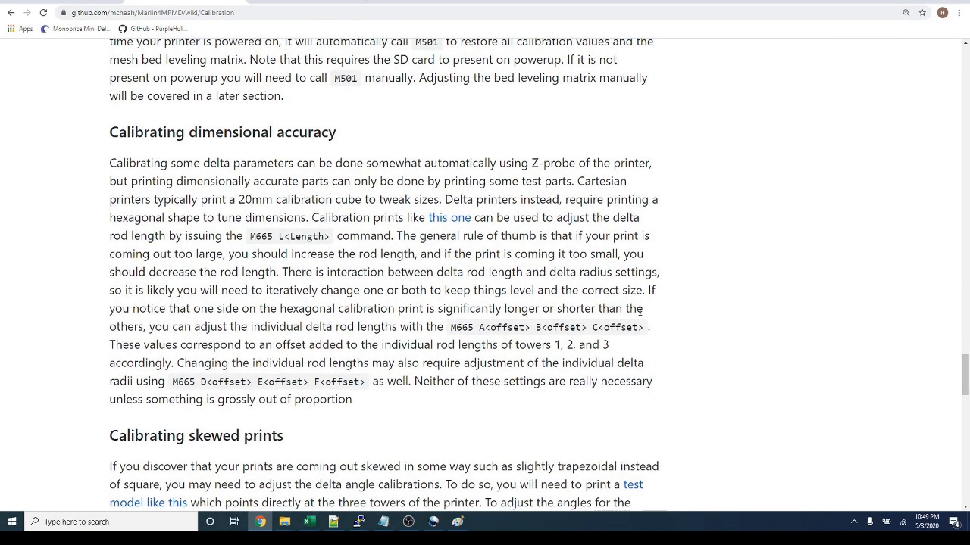
double_click(453, 327)
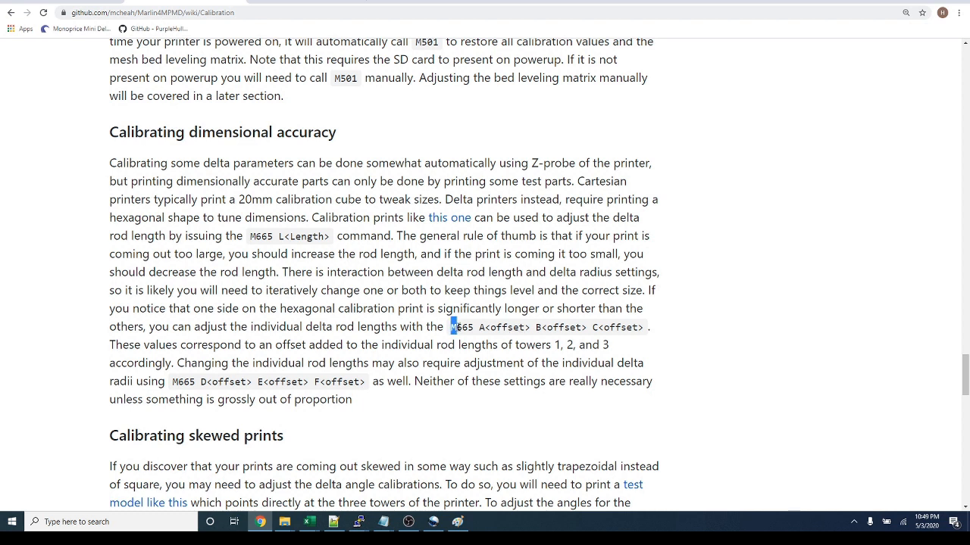
left_click_drag(451, 327, 536, 327)
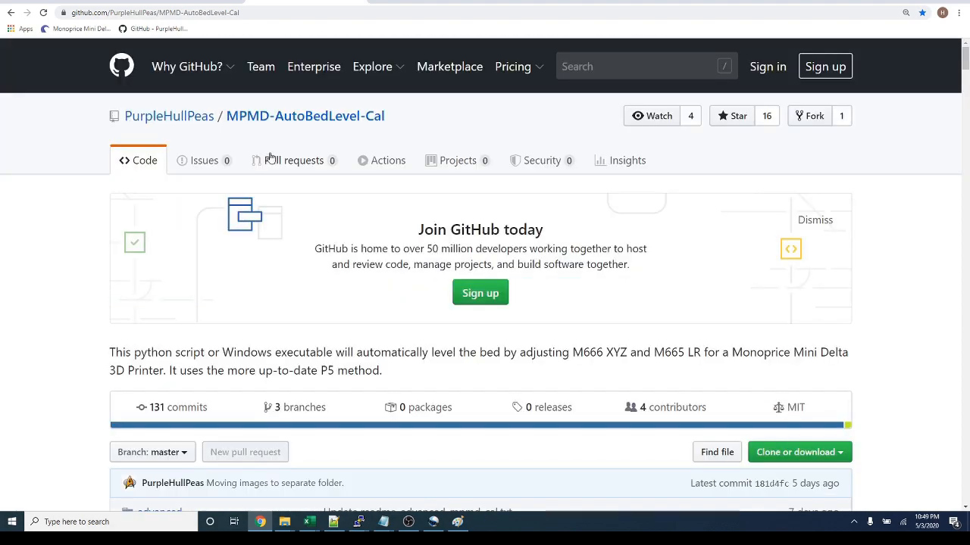
Scroll through the MPMD-AutoBedLevel-Cal README and go into the repository's advanced folder
scroll("down", 3)
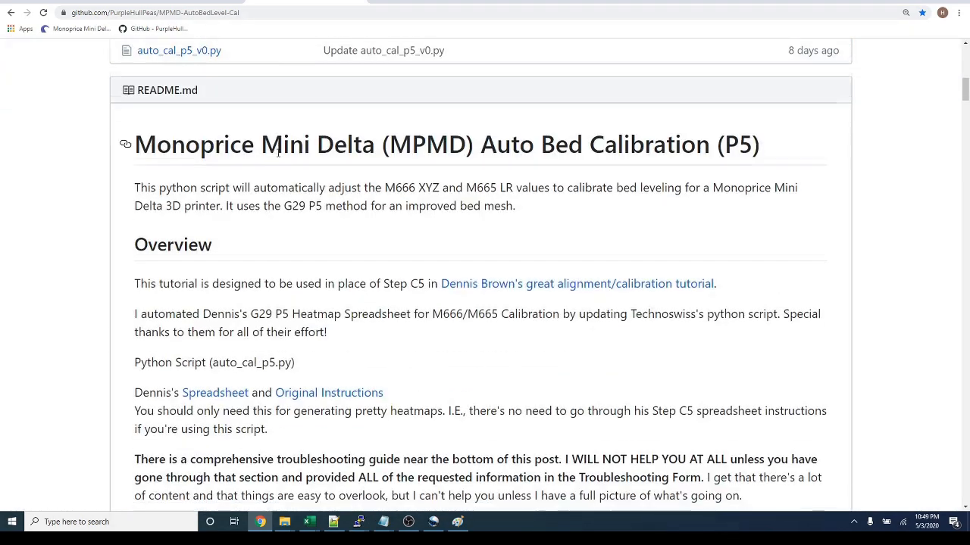
scroll("down", 3)
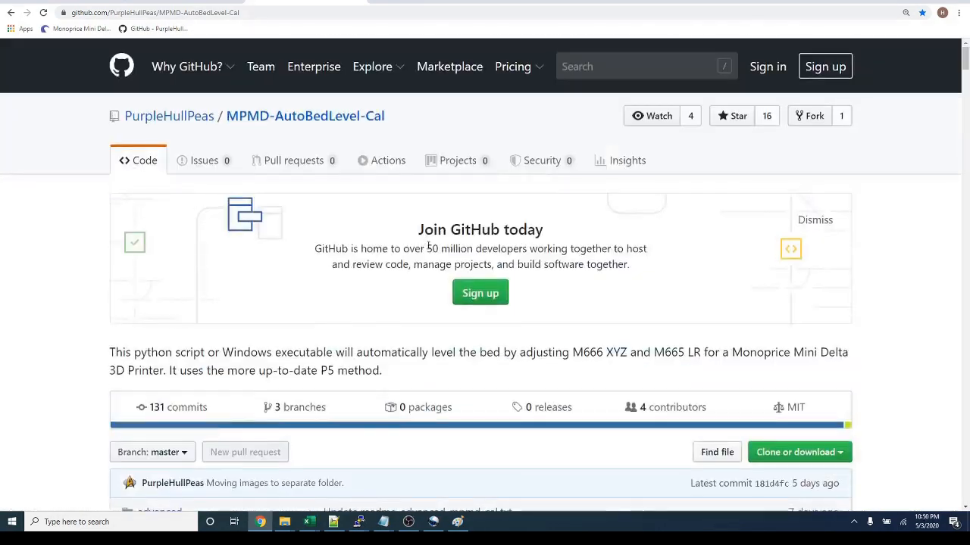
scroll("down", 3)
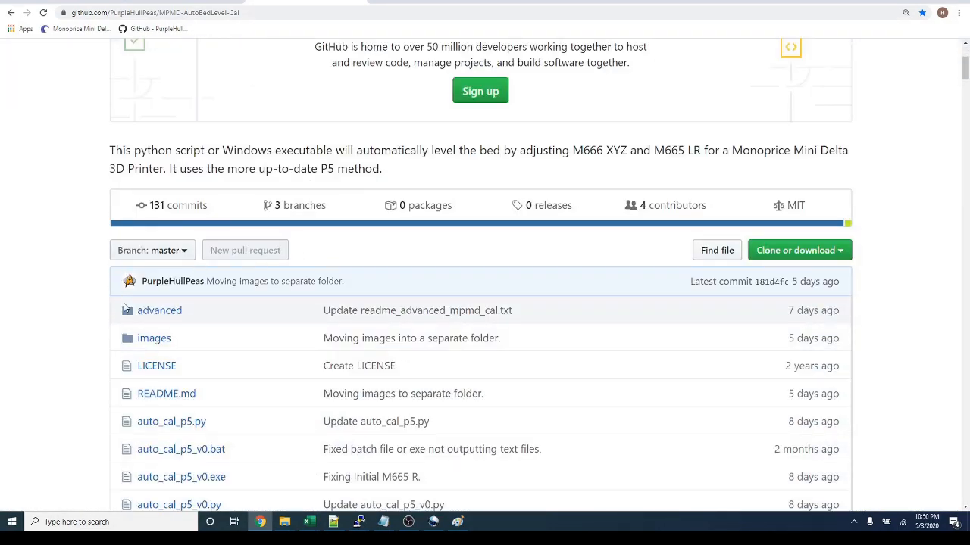
left_click(159, 309)
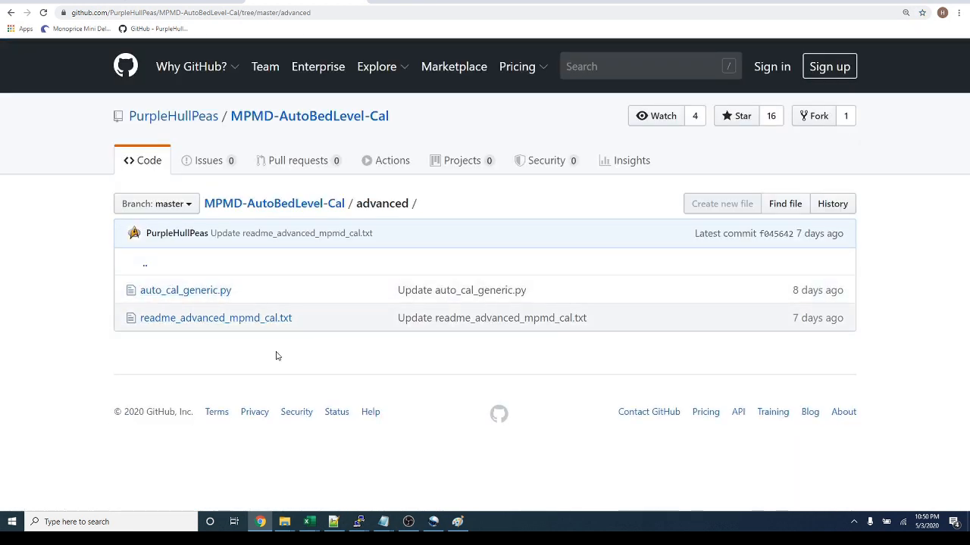
mouse_move(309, 308)
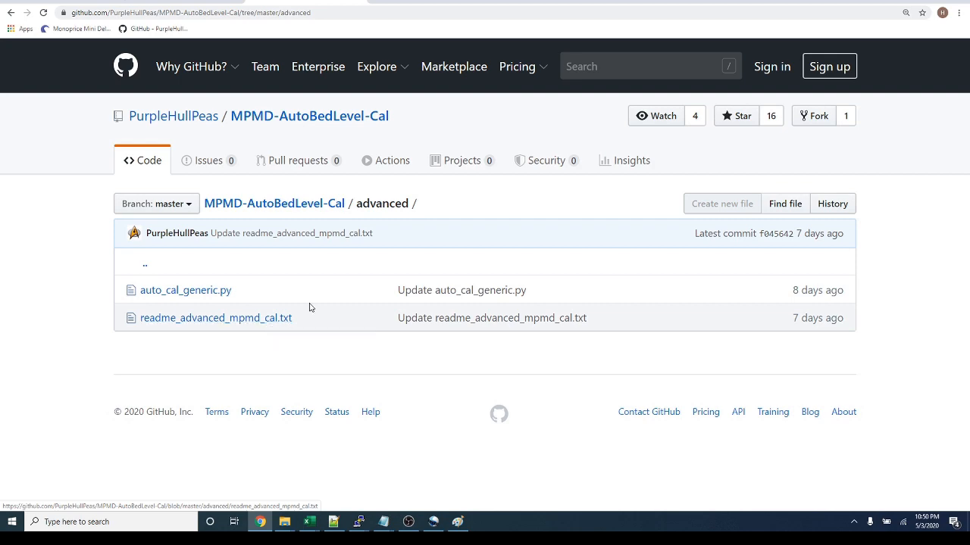
mouse_move(185, 291)
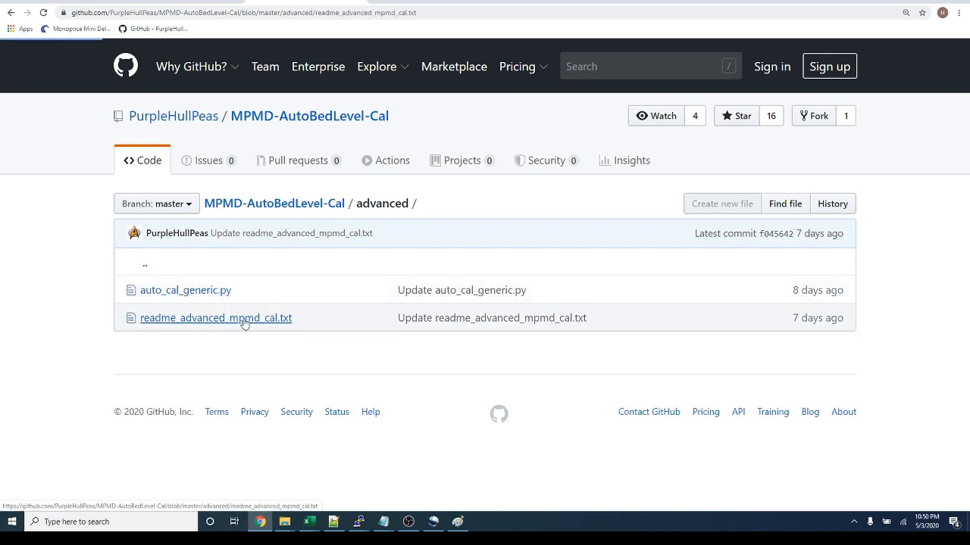
Show readme_advanced_mpmd_cal.txt and highlight the M665 ABCDEF arguments and trial-and-error note
left_click(215, 318)
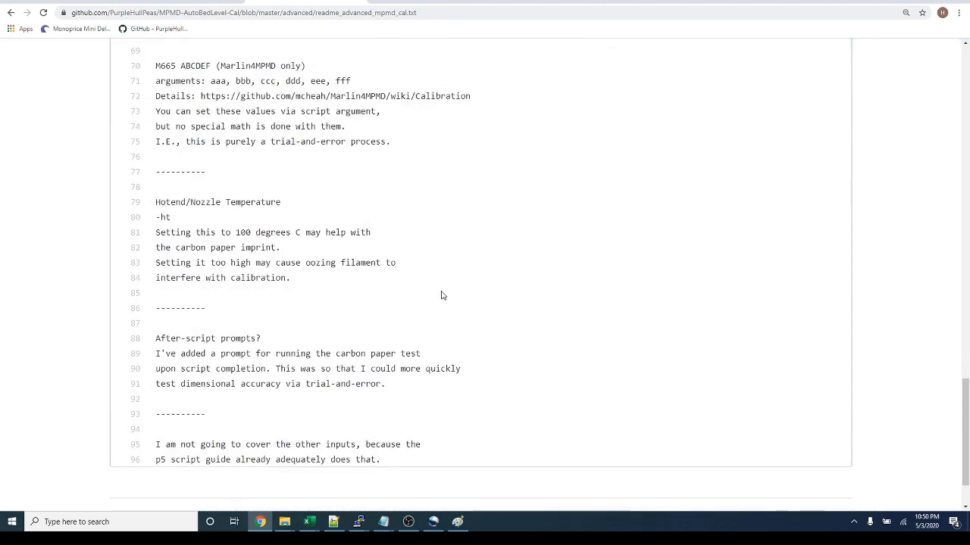
left_click_drag(235, 247, 391, 294)
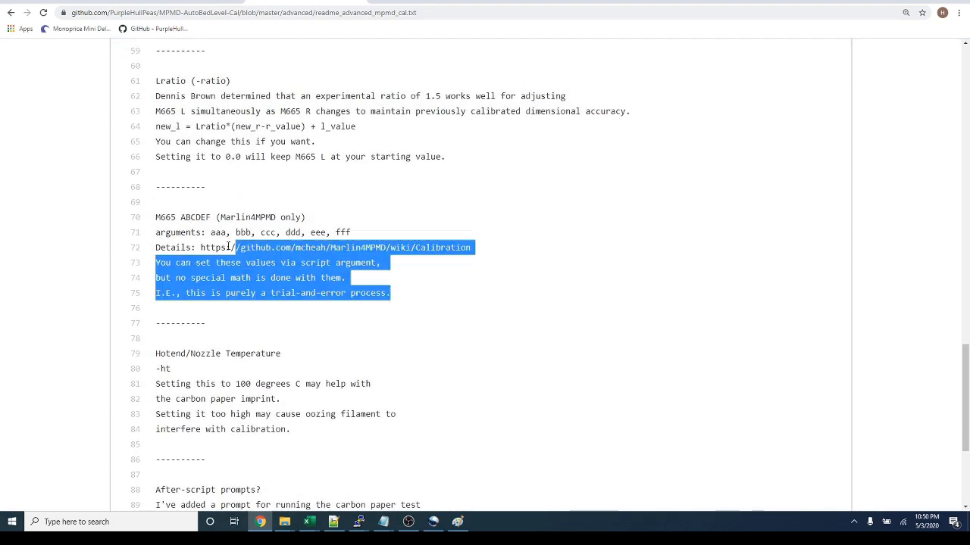